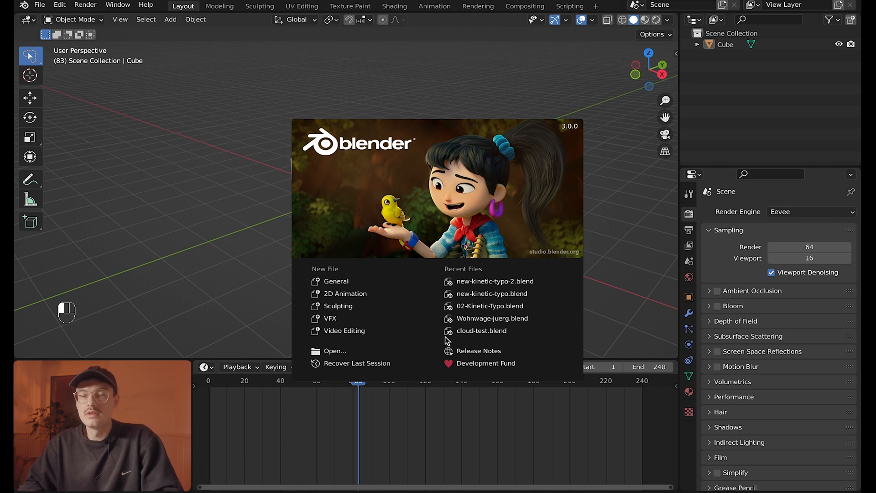
mouse_move(618, 206)
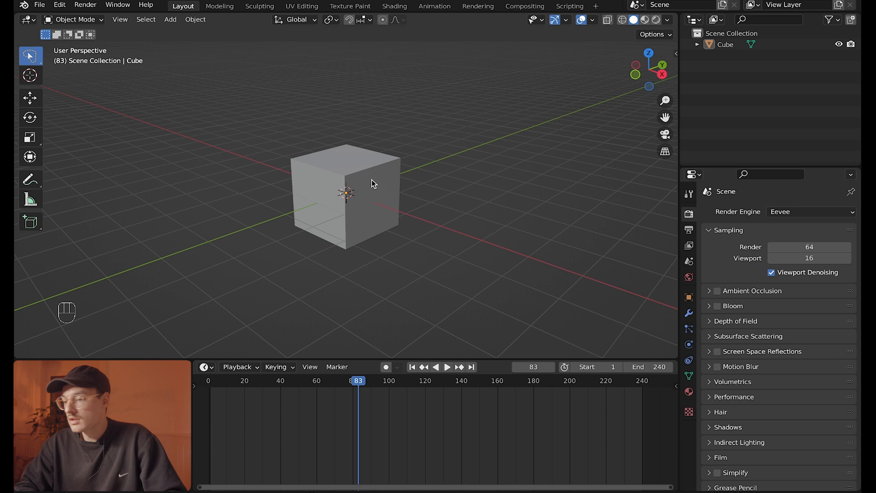
Delete the default cube and add a plane scaled up three times.
key(x)
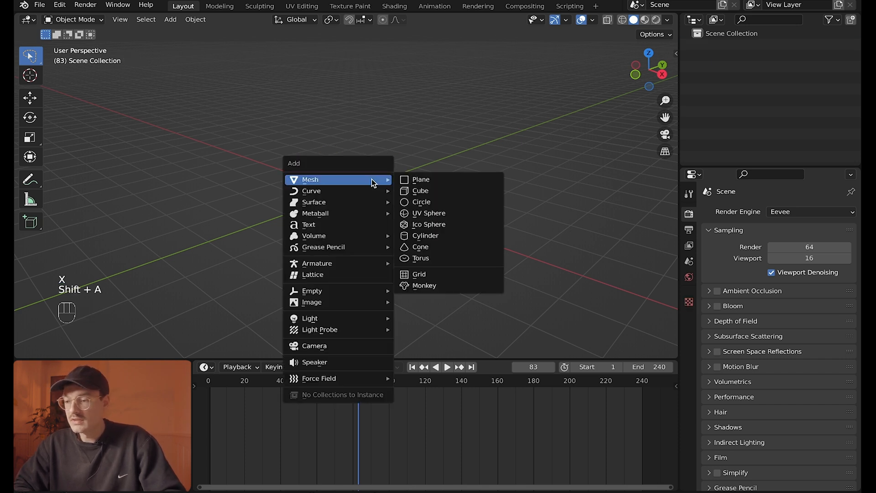
click(421, 179)
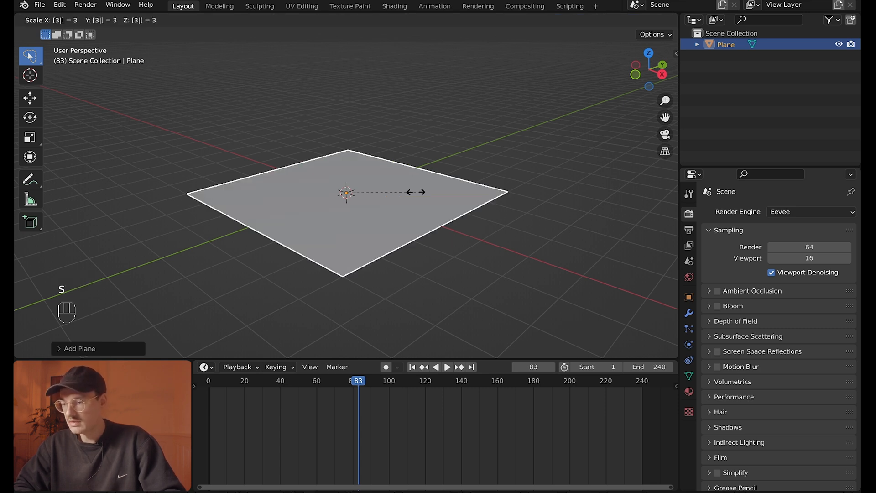
click(416, 193)
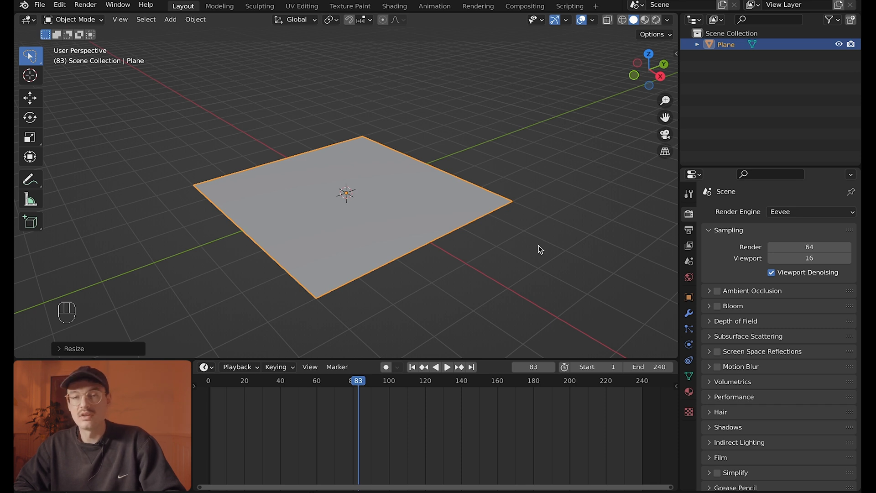
Subdivide the plane in Edit Mode with many cuts, then return to Object Mode.
key(Tab)
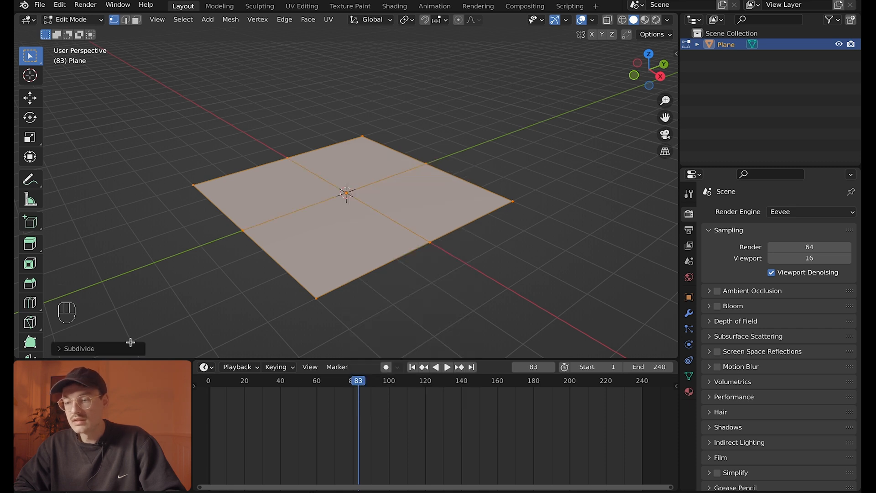
click(80, 348)
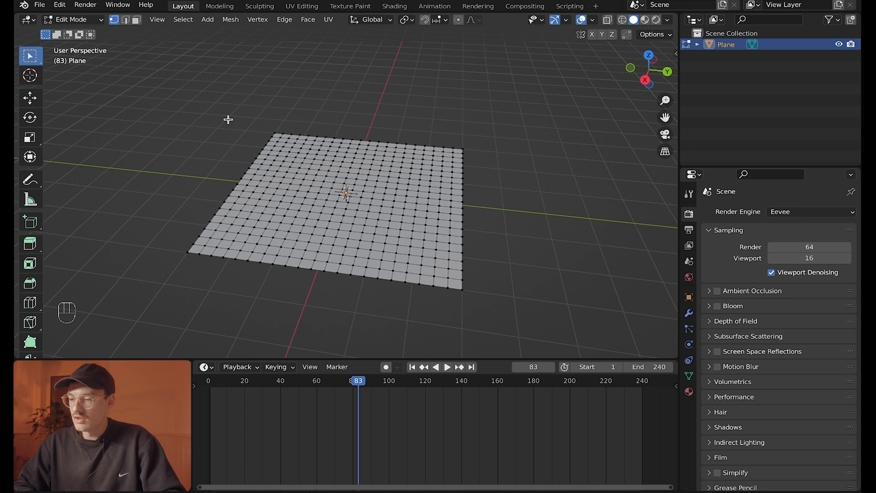
key(Tab)
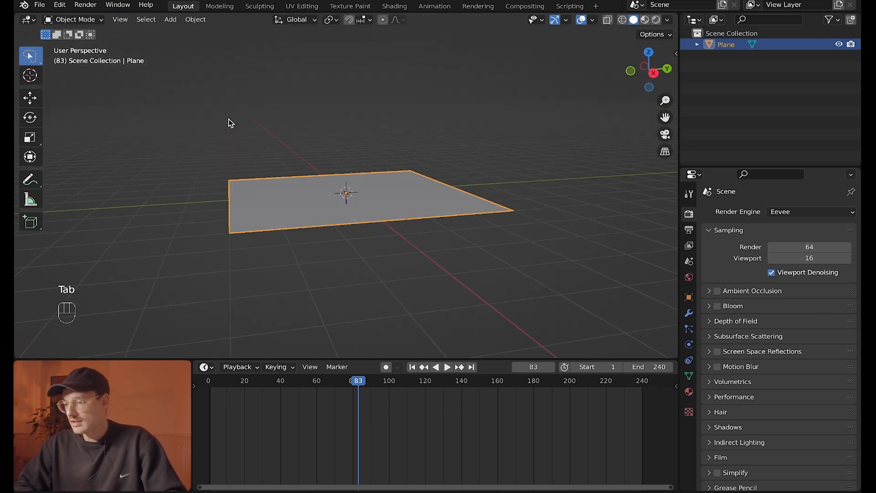
Add a Displace modifier with a new texture loading the toericht.jpg lettering image.
click(688, 314)
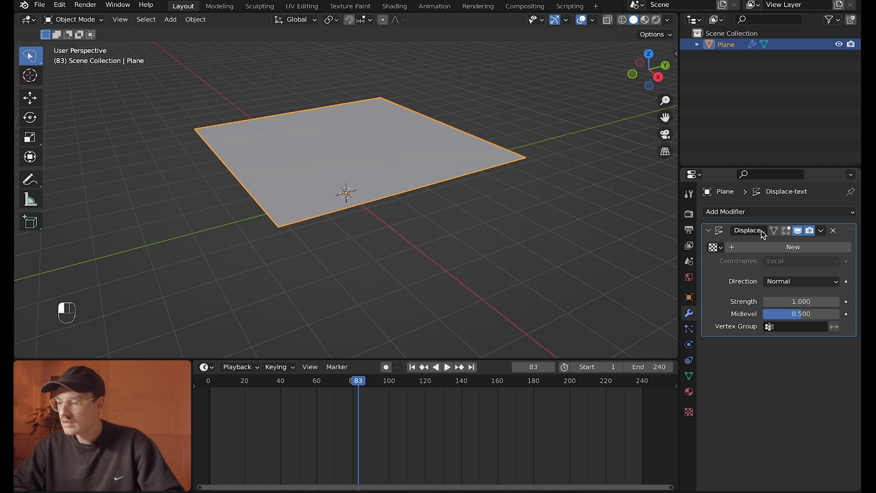
click(792, 247)
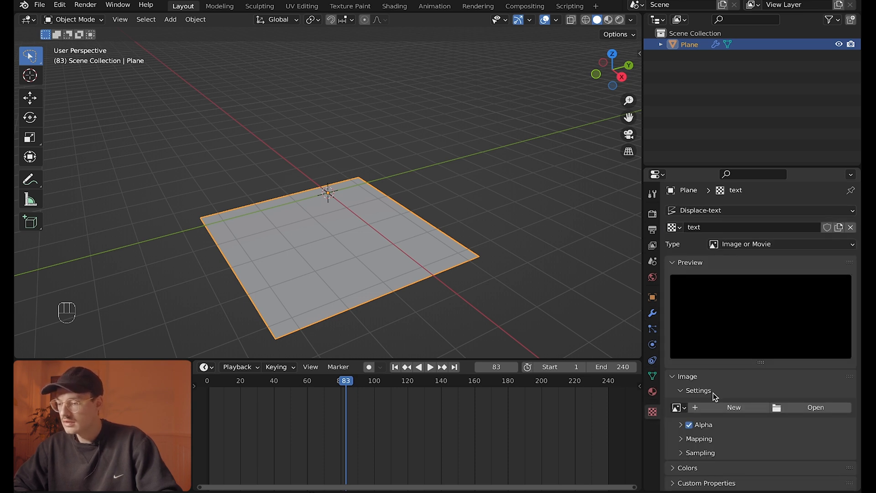
click(816, 407)
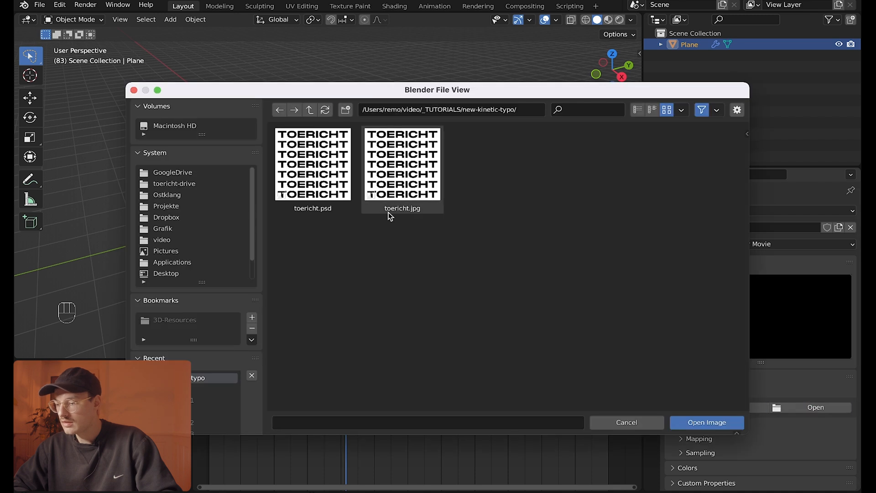
click(705, 422)
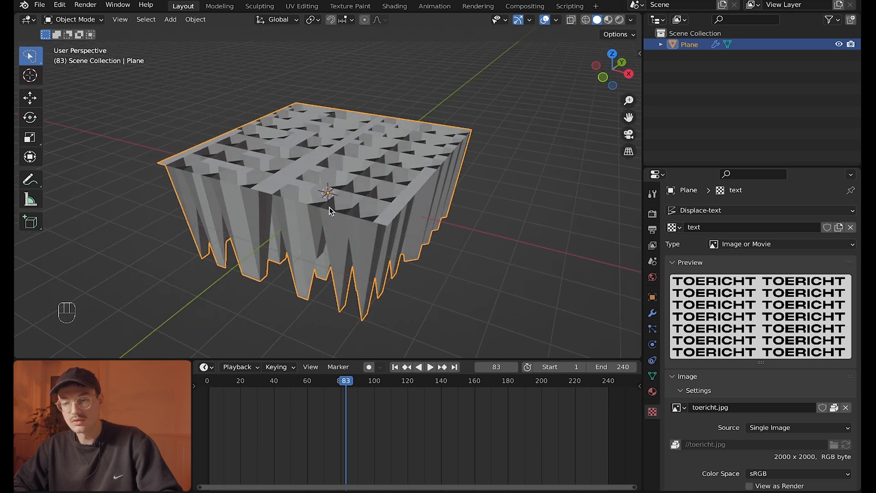
mouse_move(631, 344)
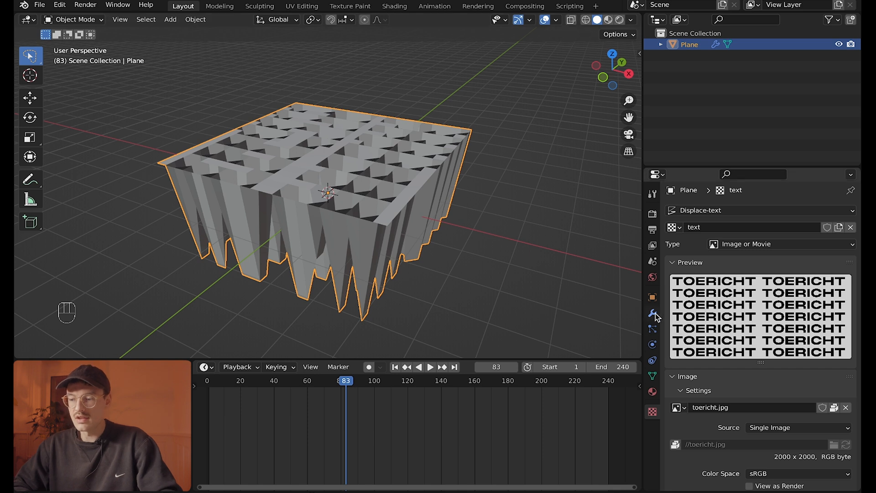
Add a Simple subdivision surface modifier above Displace with viewport level 4.
click(652, 314)
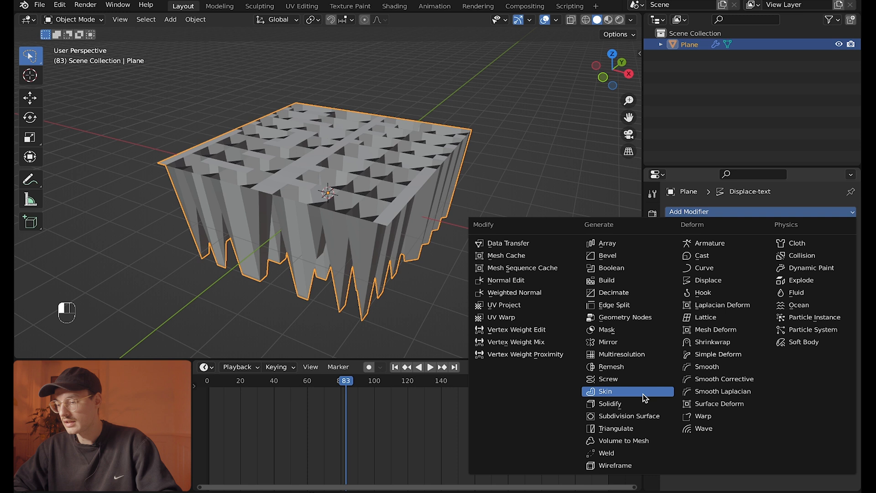
click(628, 416)
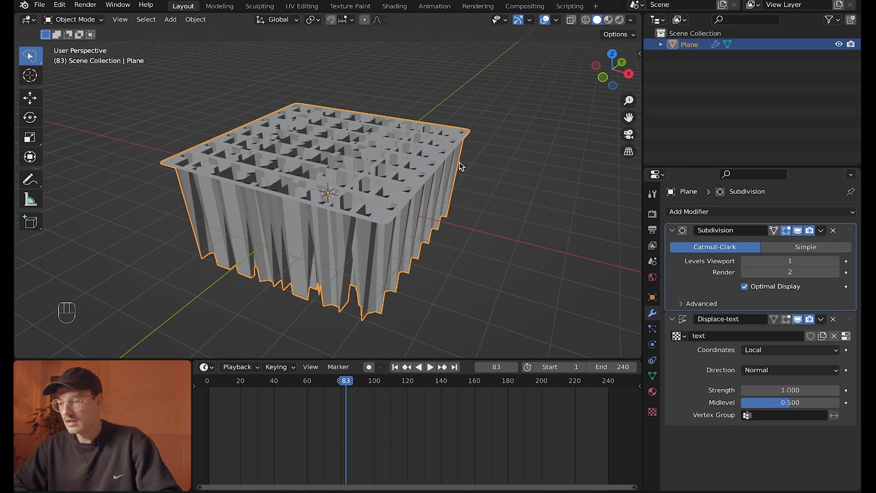
click(805, 247)
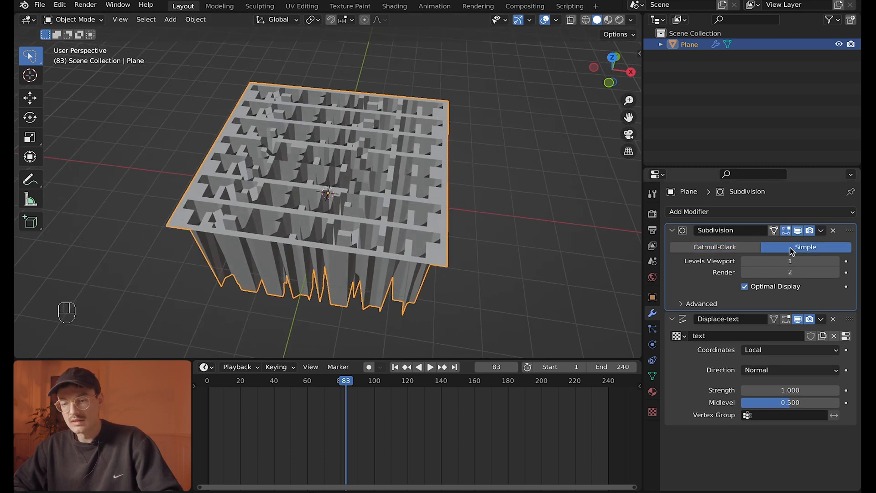
click(836, 261)
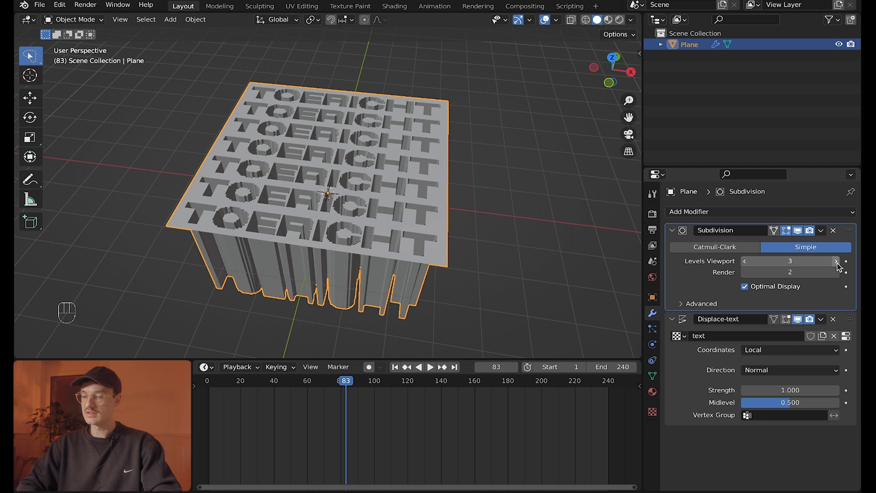
click(836, 261)
text(-0.020)
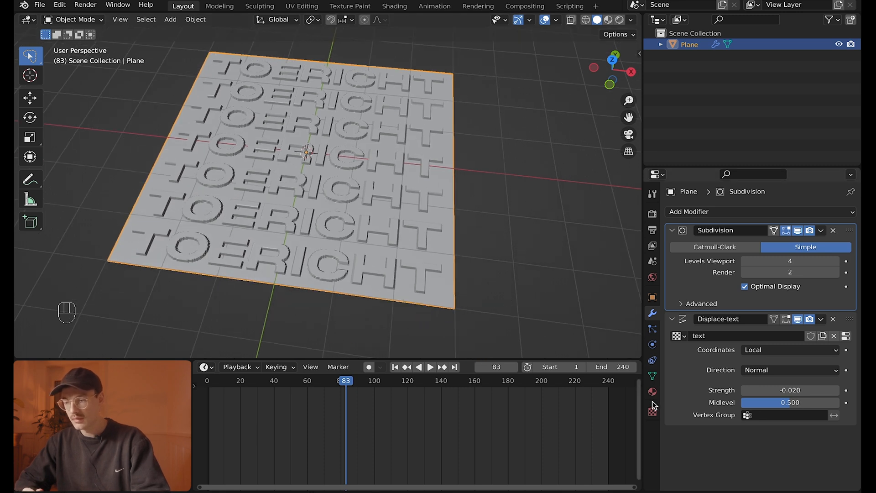
mouse_move(651, 328)
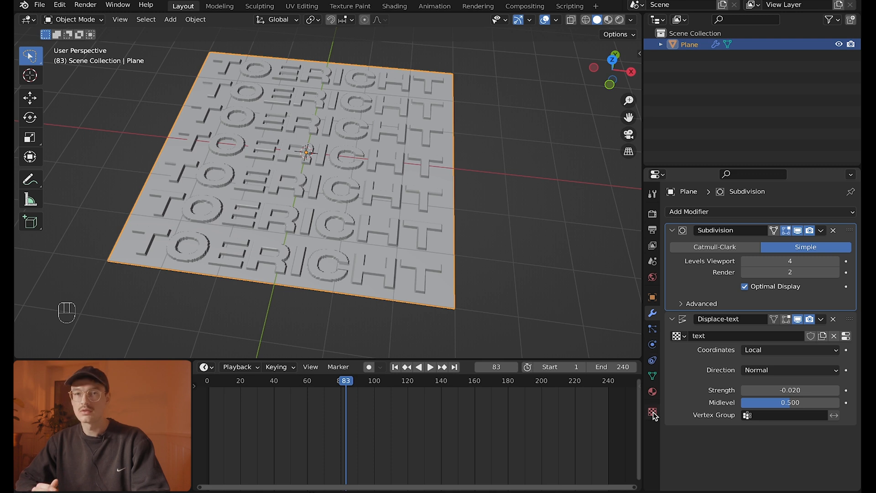
mouse_move(652, 412)
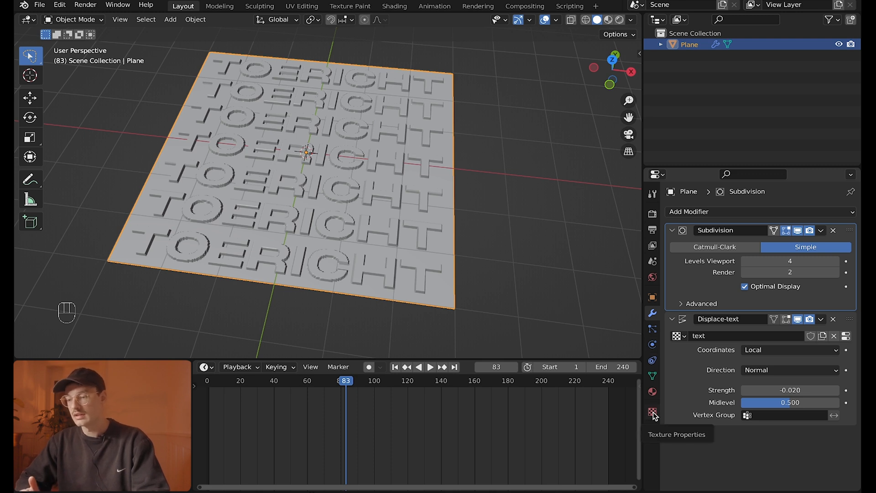
Set the toericht texture Mapping to repeat 3 times in X and Y.
click(652, 412)
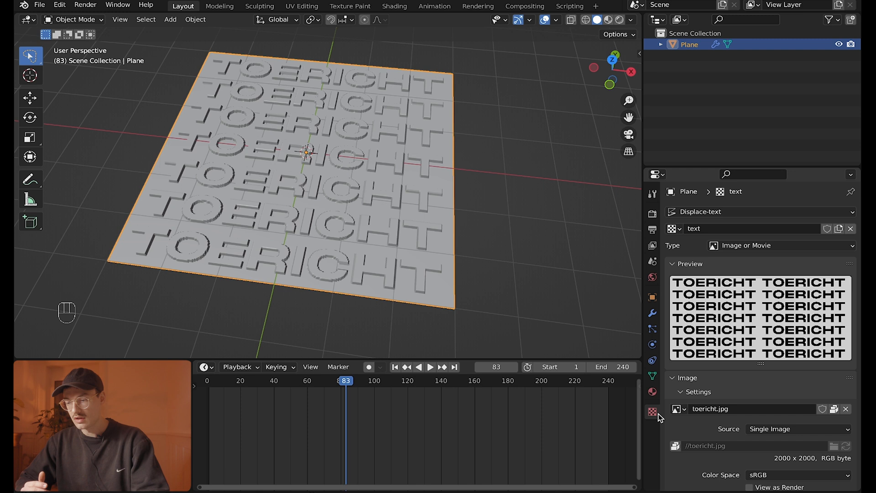
scroll(down, 3)
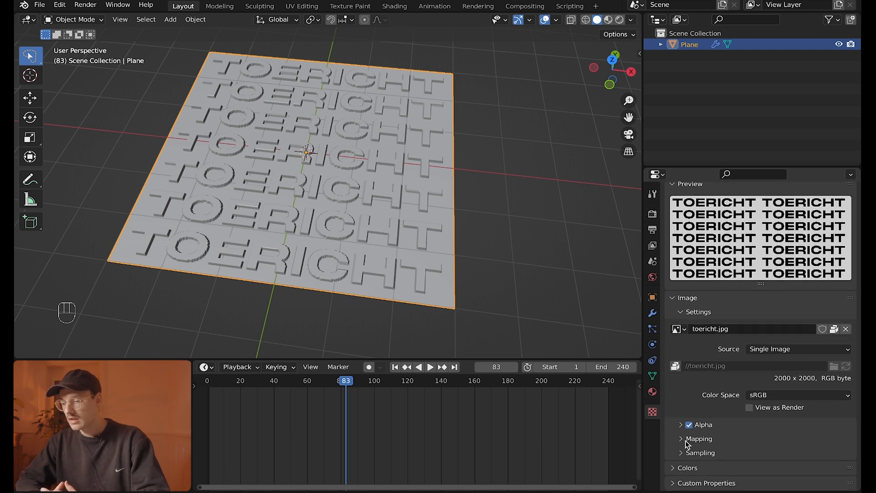
click(698, 439)
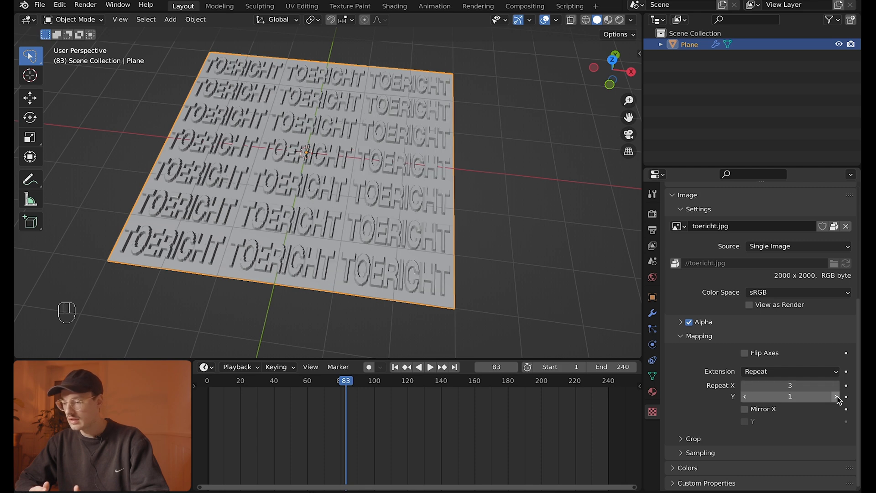
click(837, 396)
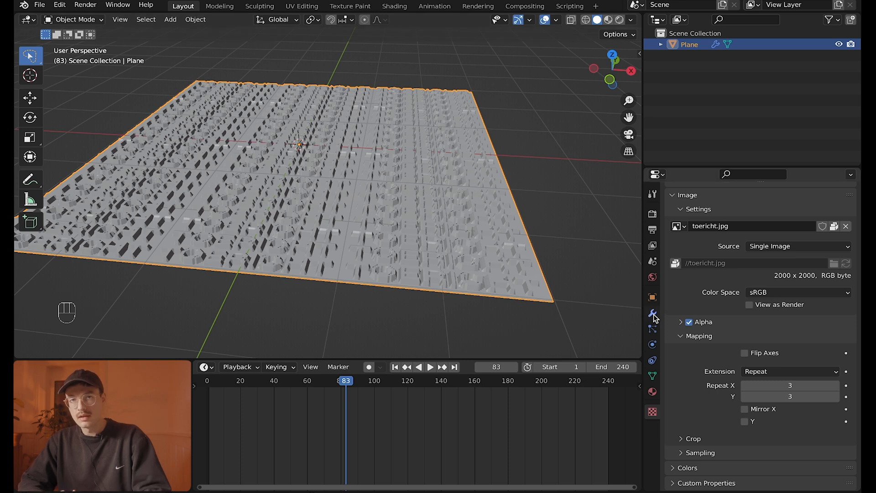
click(652, 314)
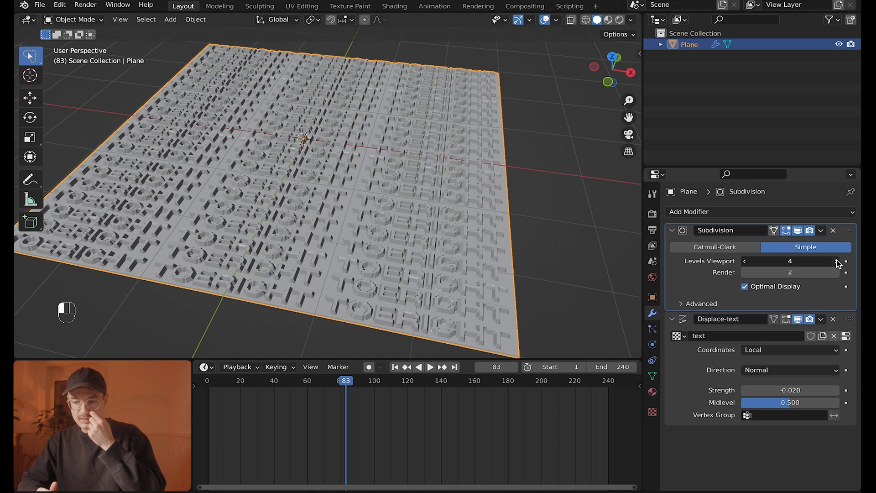
Raise subdivision to level 5 and add a Smooth modifier repeating 3 times.
click(845, 261)
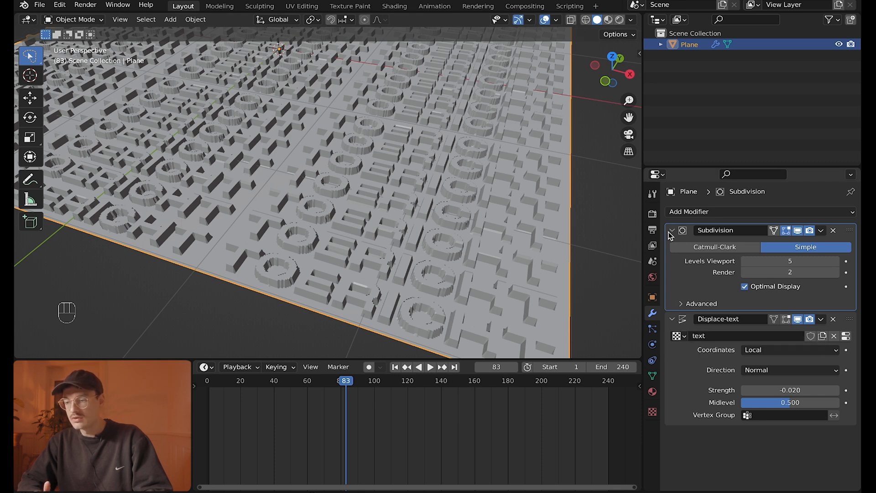
click(673, 230)
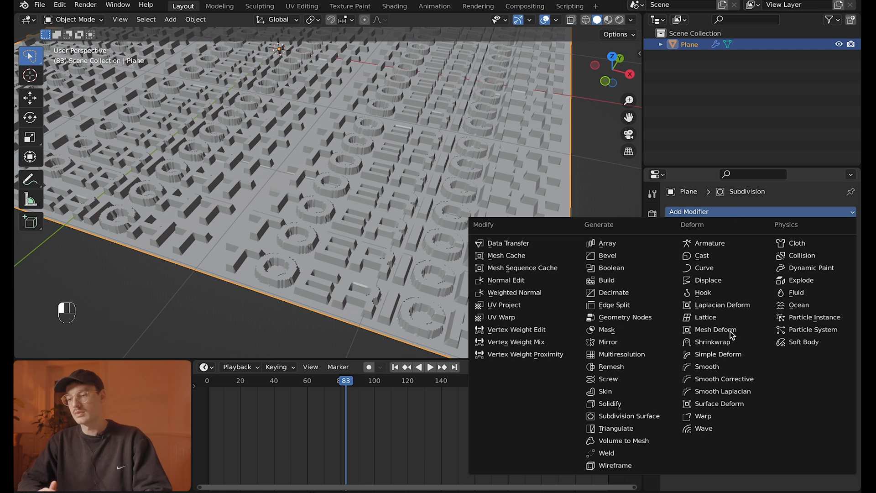
mouse_move(708, 366)
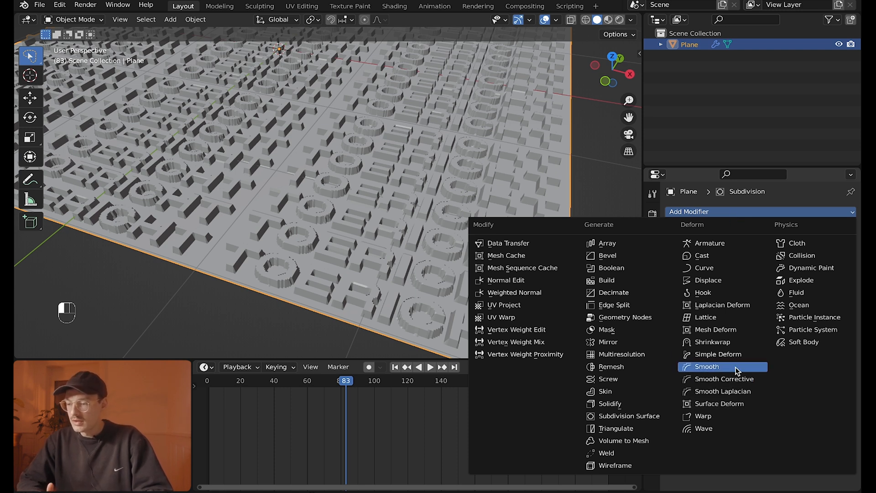
click(709, 366)
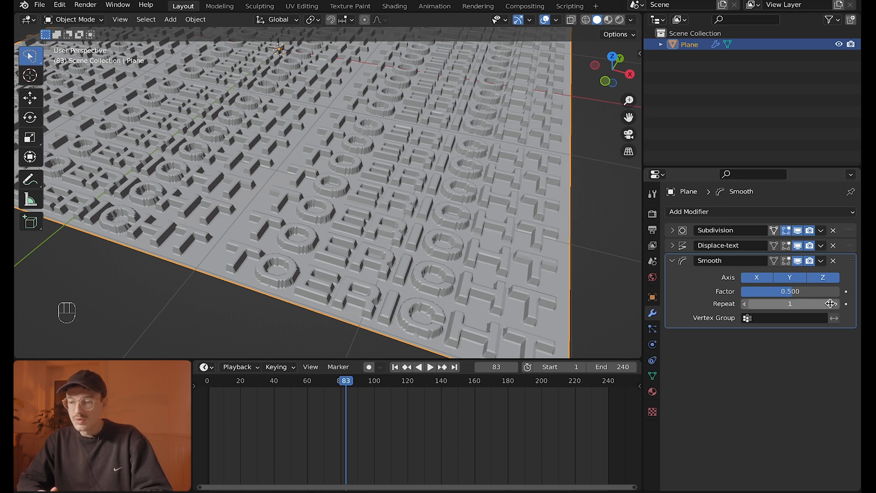
click(835, 303)
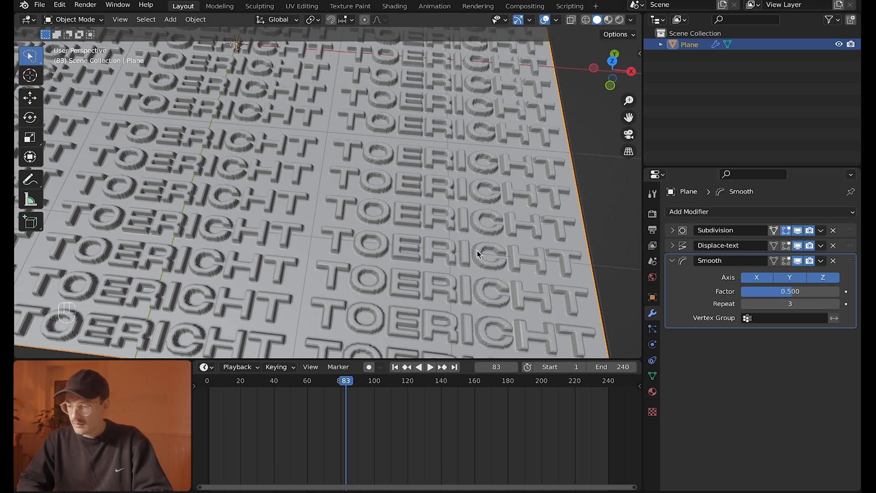
click(789, 292)
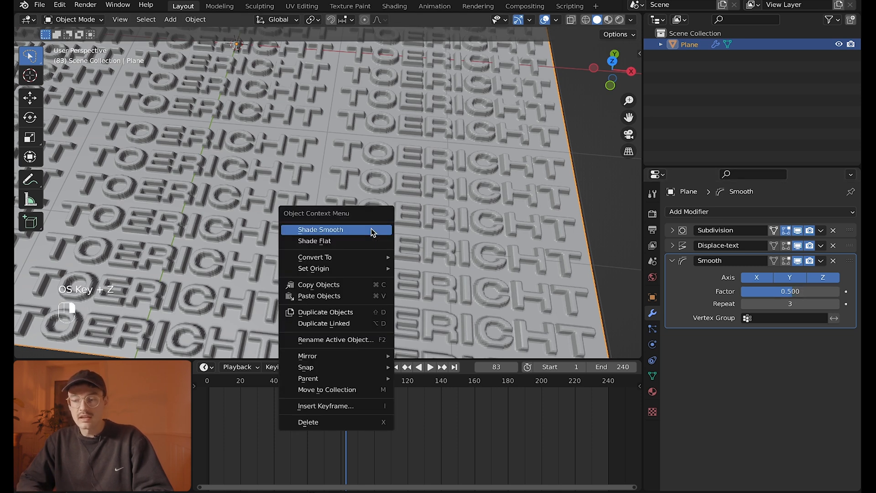
Shade the plane smooth and reduce Displace-text strength to -0.012.
click(320, 230)
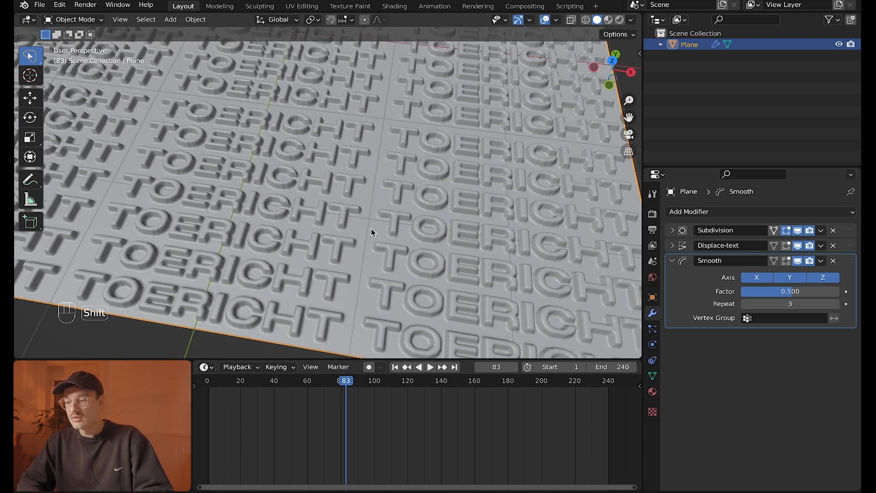
click(672, 246)
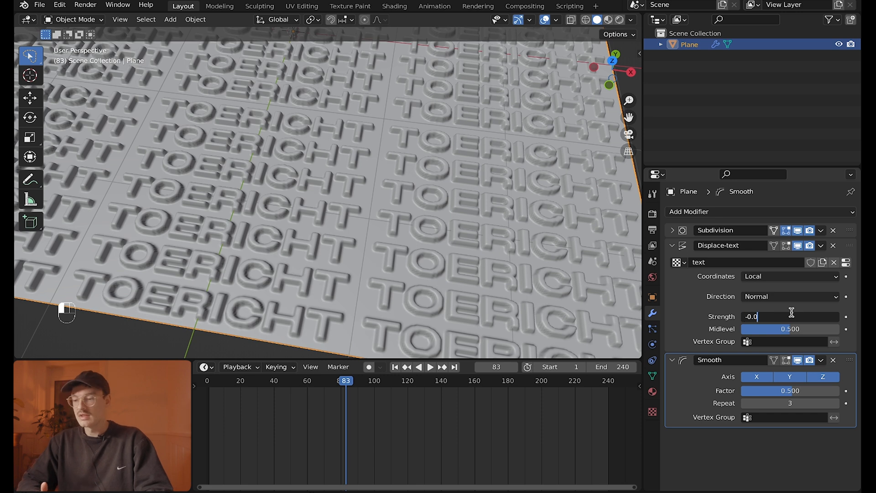
text(-0.012)
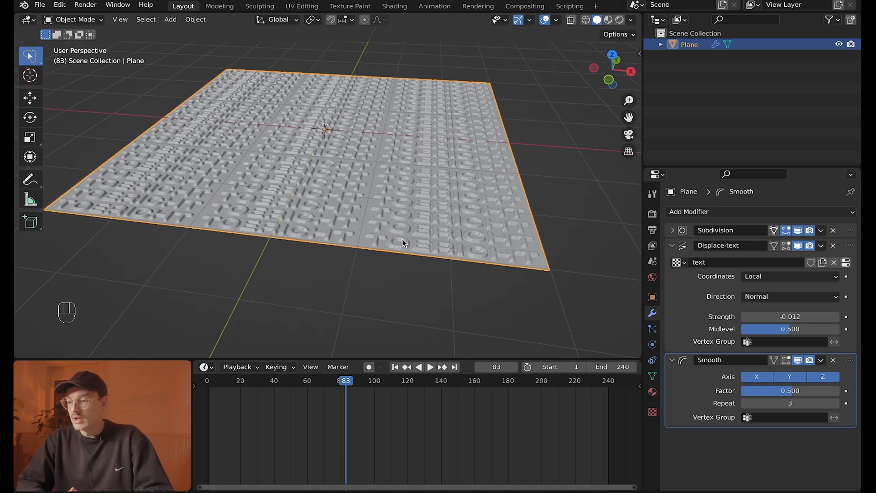
click(673, 245)
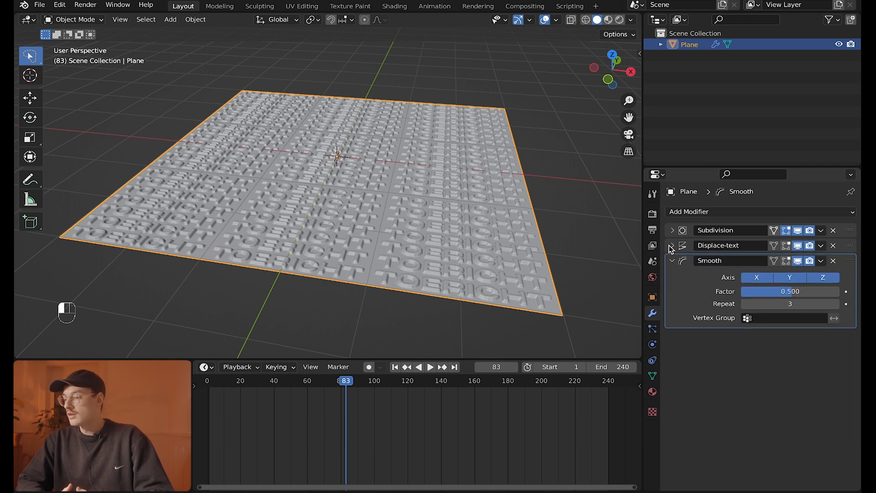
Add a second Displace modifier renamed Displace-waves with a new texture.
click(758, 211)
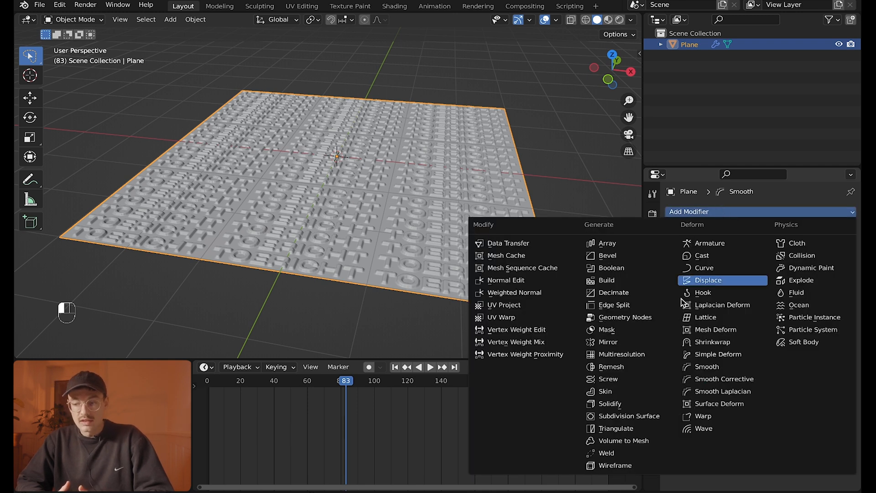
click(708, 280)
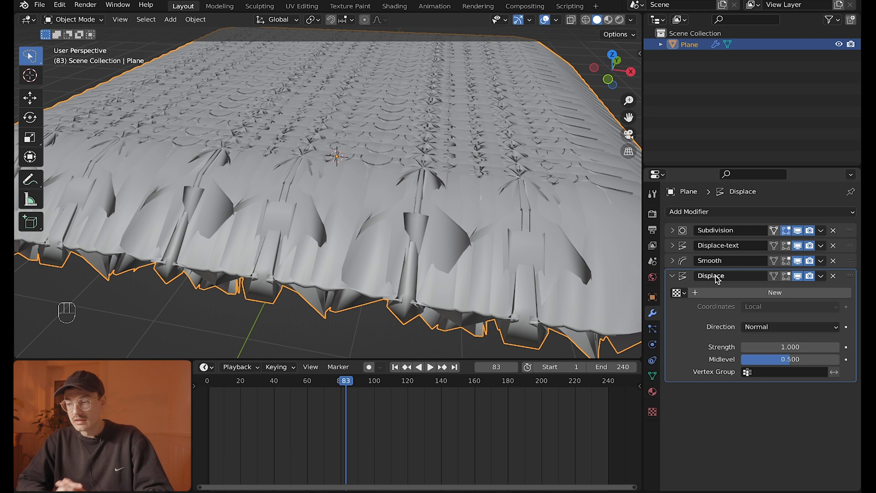
mouse_move(853, 277)
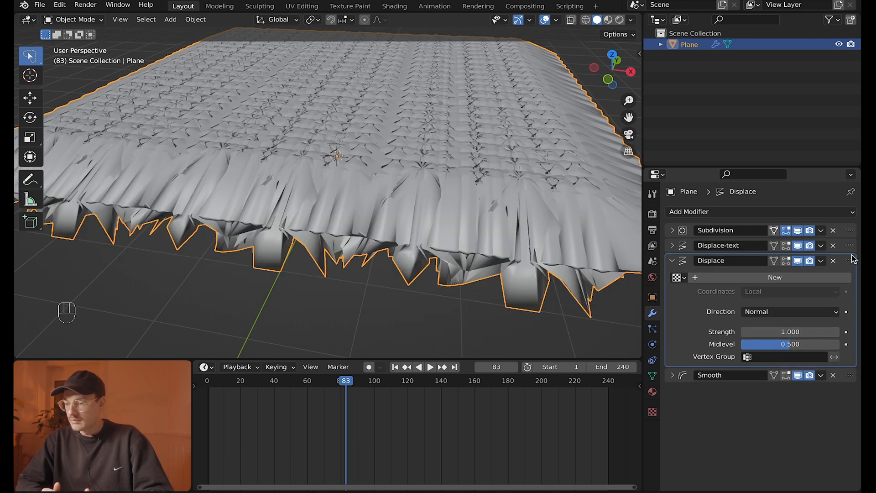
double_click(721, 260)
text(-waves)
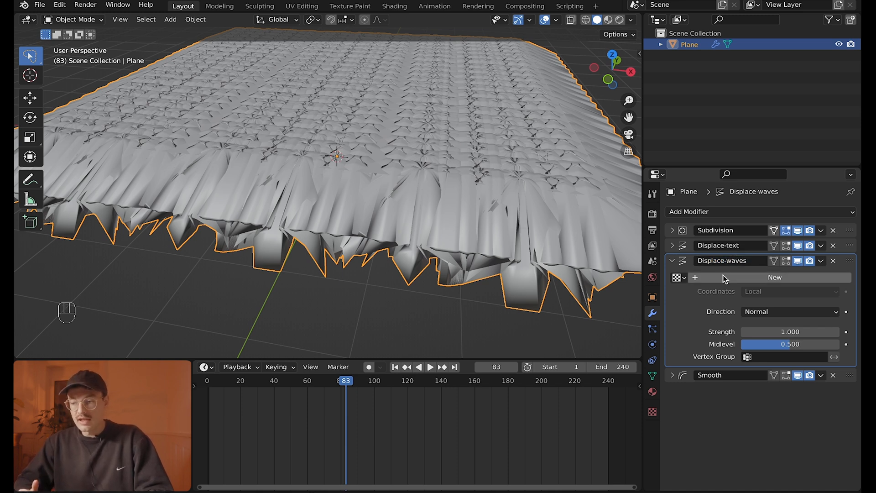
click(775, 277)
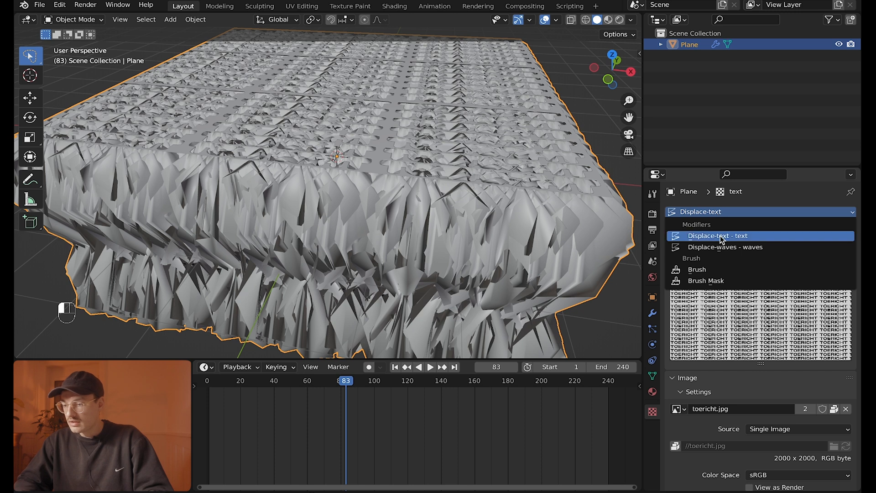
Make the waves texture a Clouds type instead of an image.
click(726, 246)
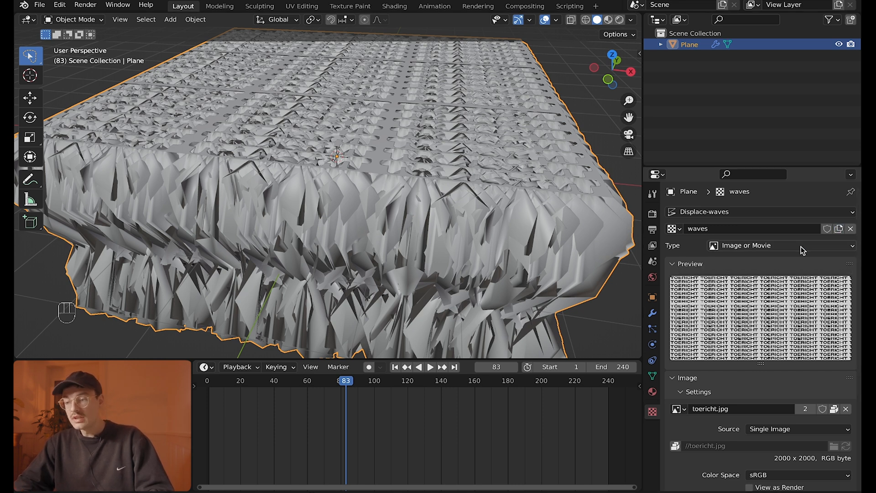
click(777, 245)
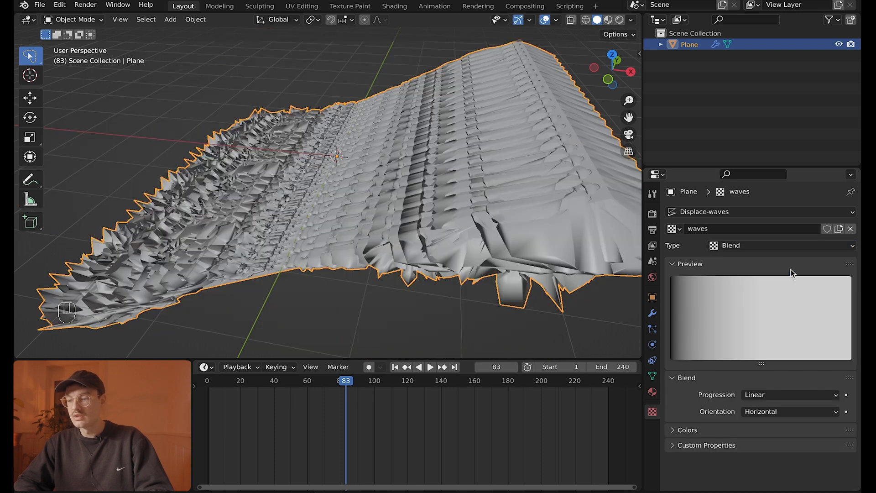
click(782, 244)
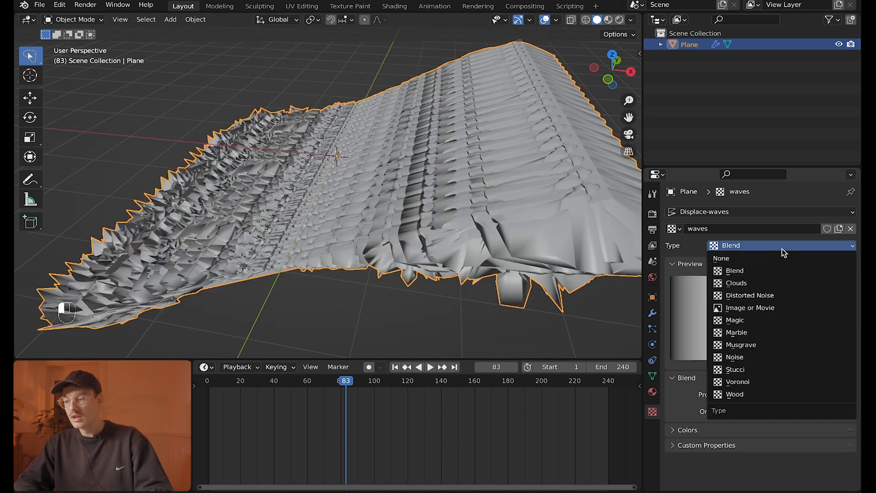
click(736, 282)
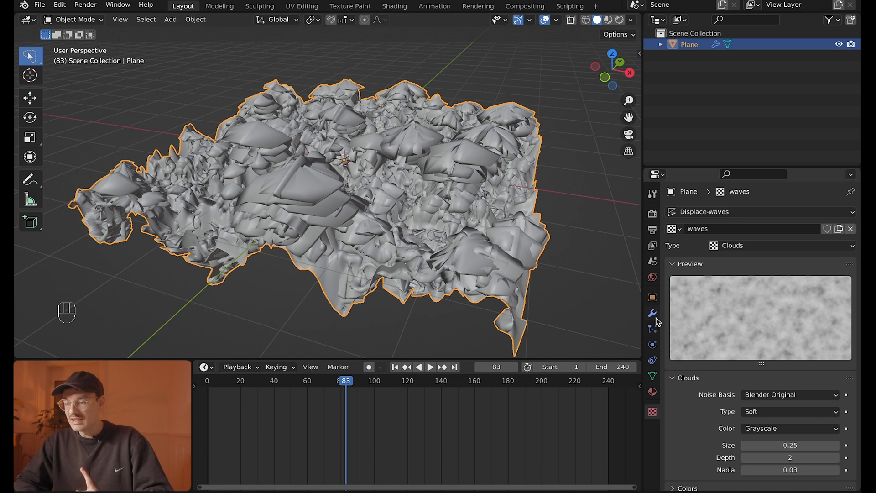
click(652, 313)
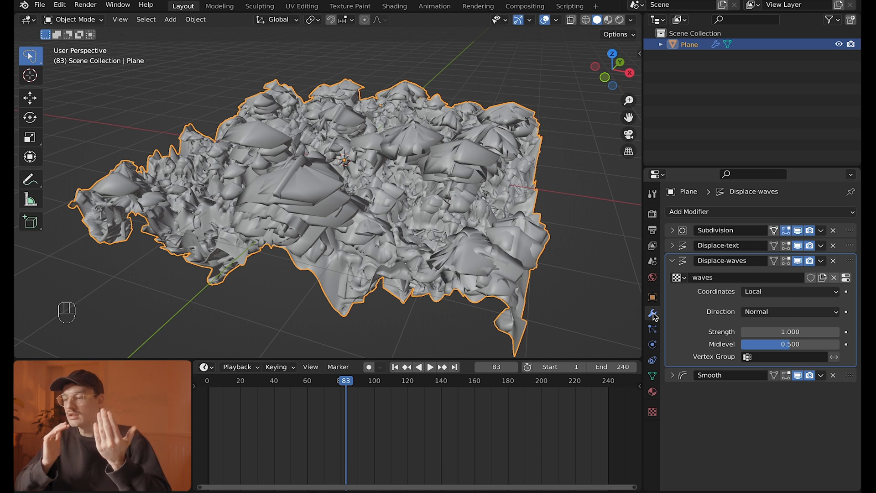
mouse_move(685, 316)
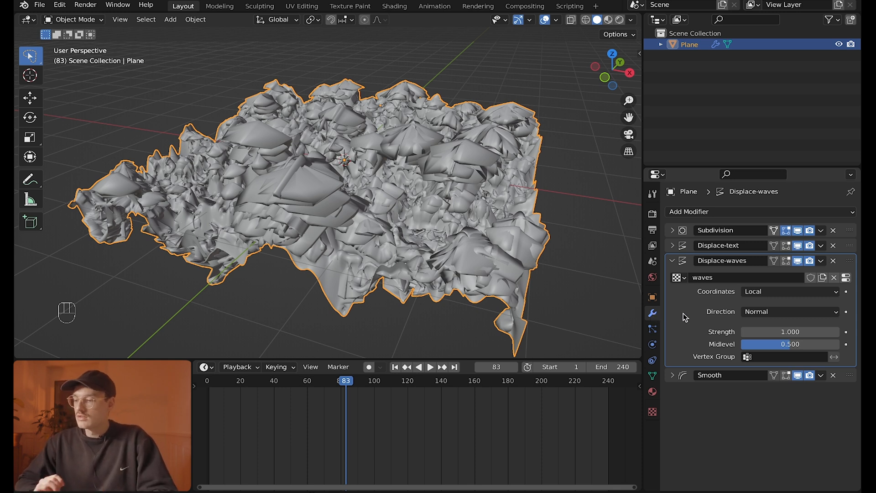
mouse_move(785, 300)
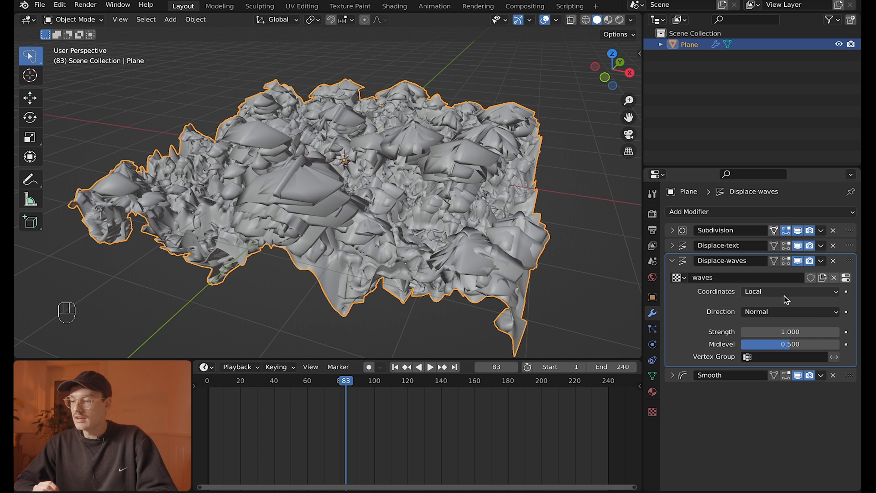
Set Displace-waves direction to Z, strength 0.36, and Clouds size 0.73.
click(789, 312)
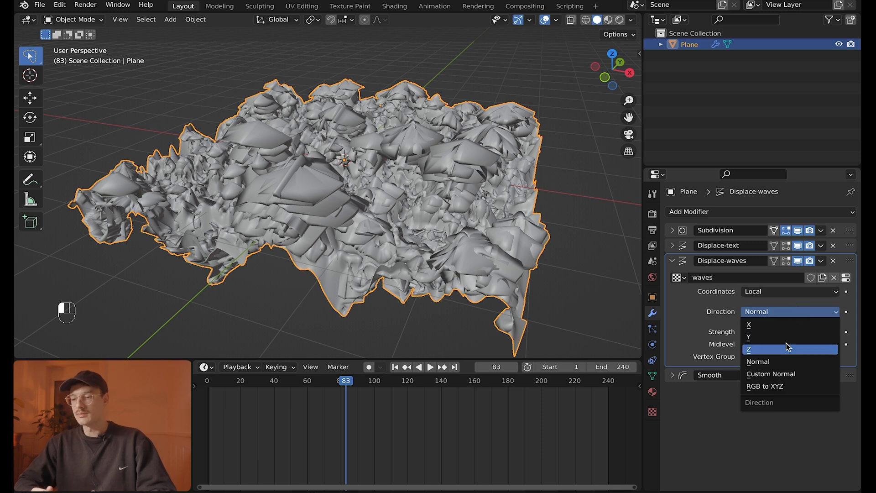
click(749, 347)
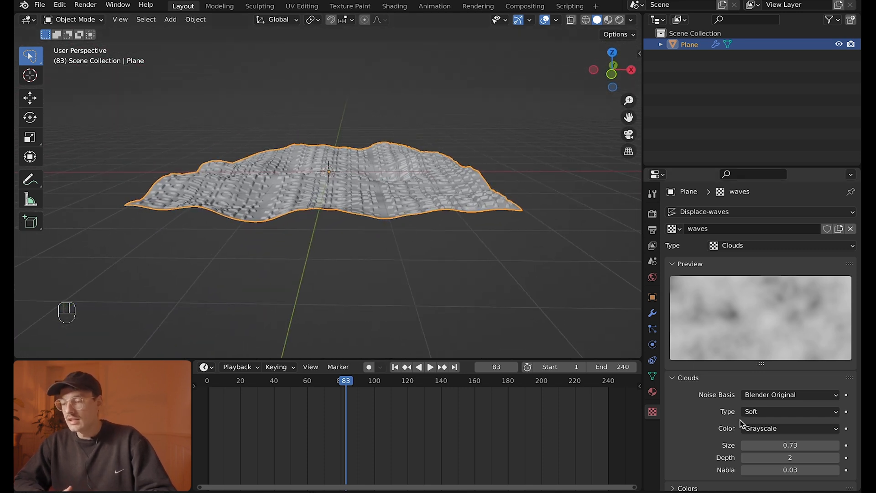
scroll(down, 3)
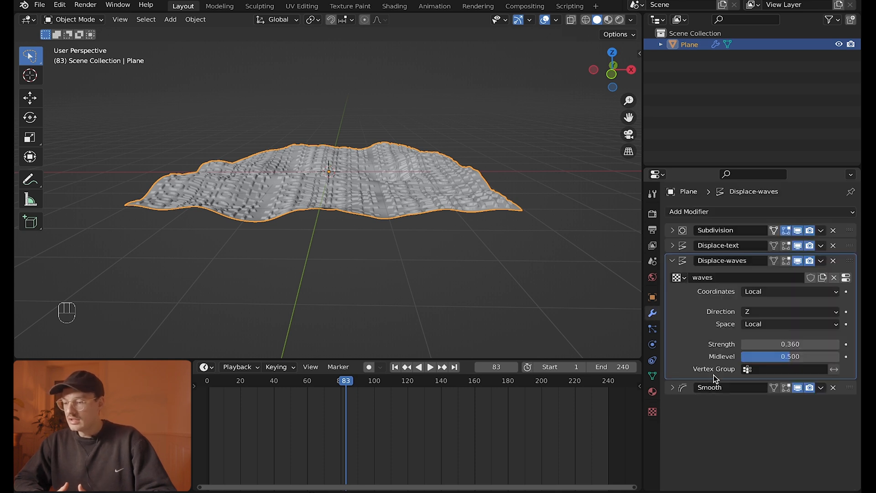
mouse_move(732, 387)
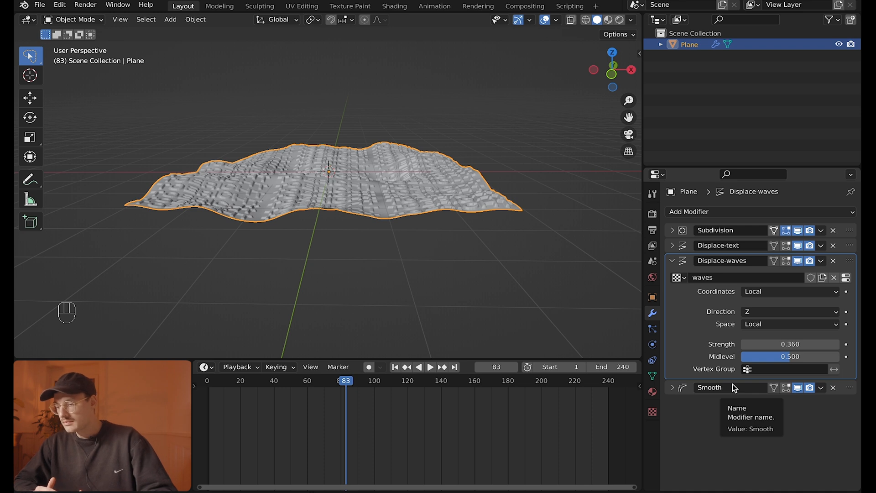
mouse_move(767, 302)
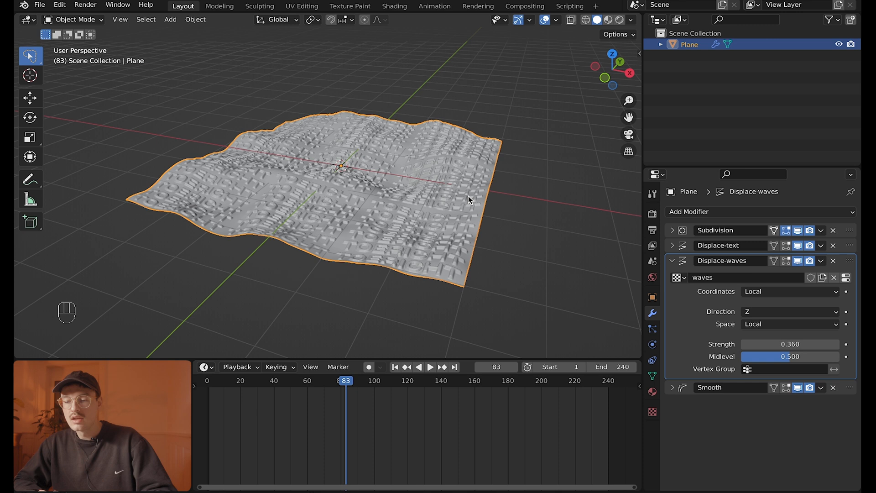
Add a Plain Axes empty and map the waves texture coordinates to that Empty object.
key(shift+a)
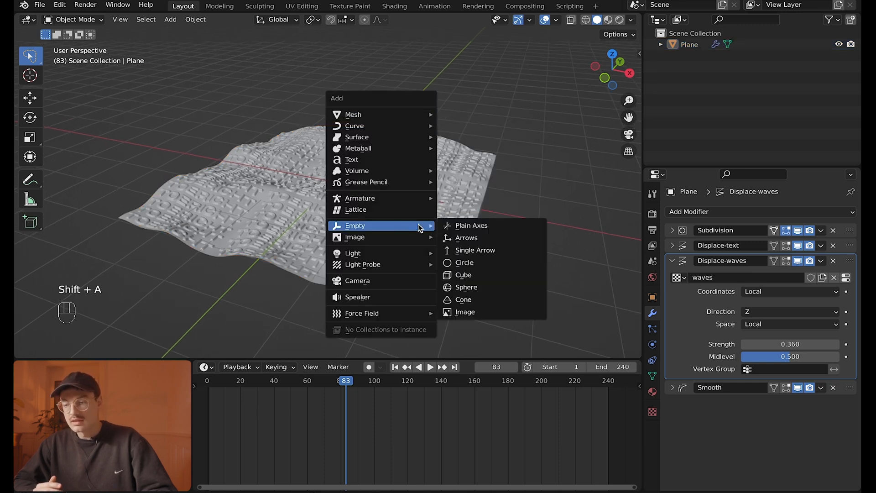
click(471, 225)
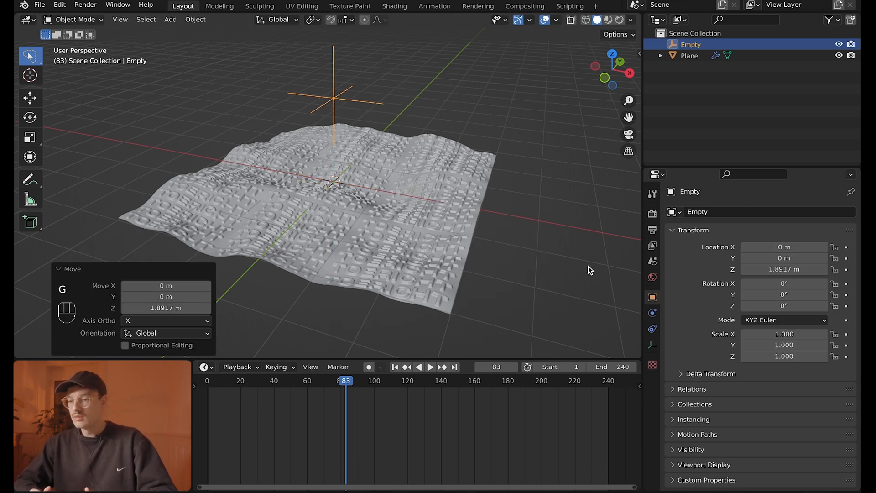
click(688, 55)
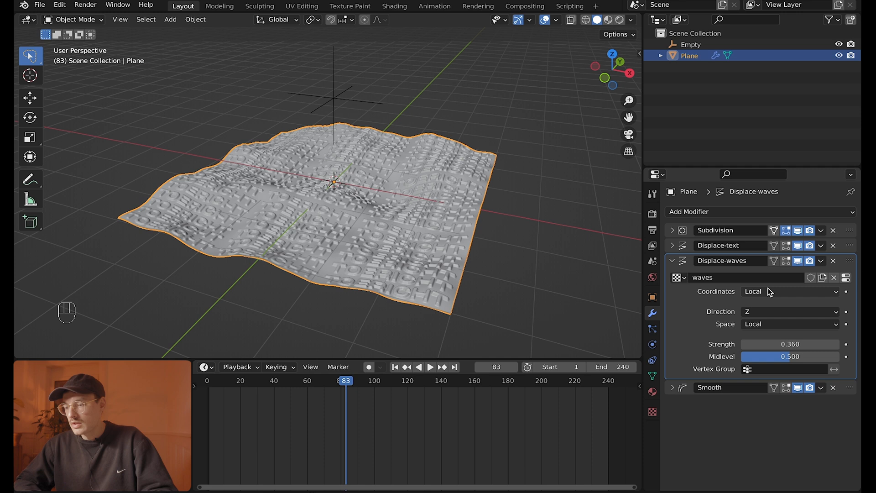
click(787, 291)
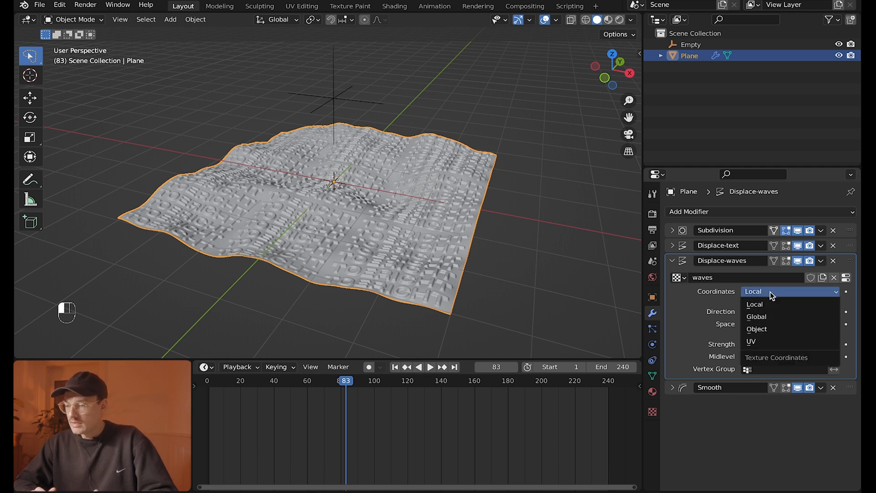
click(757, 329)
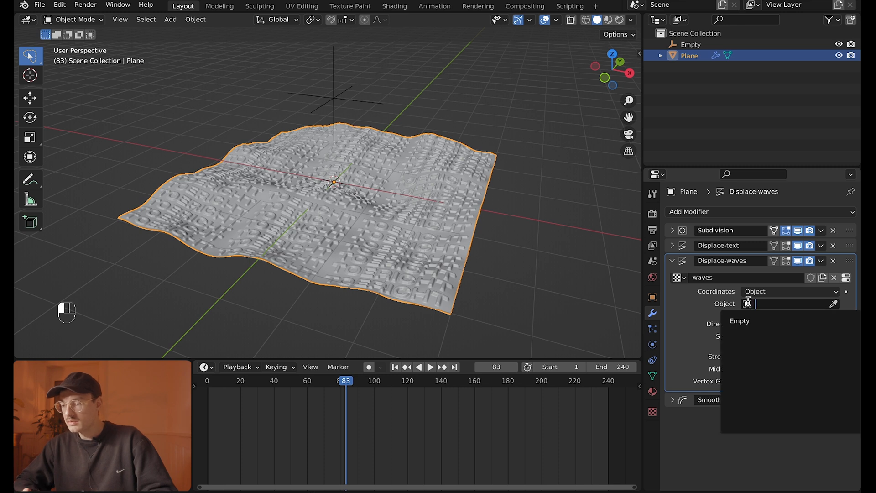
click(739, 320)
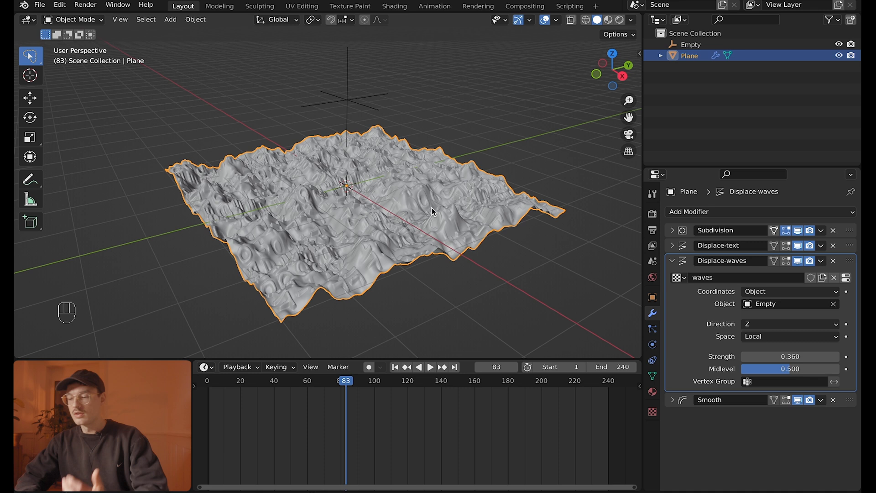
Scale up and move the empty above the plane to broaden the waves.
click(691, 44)
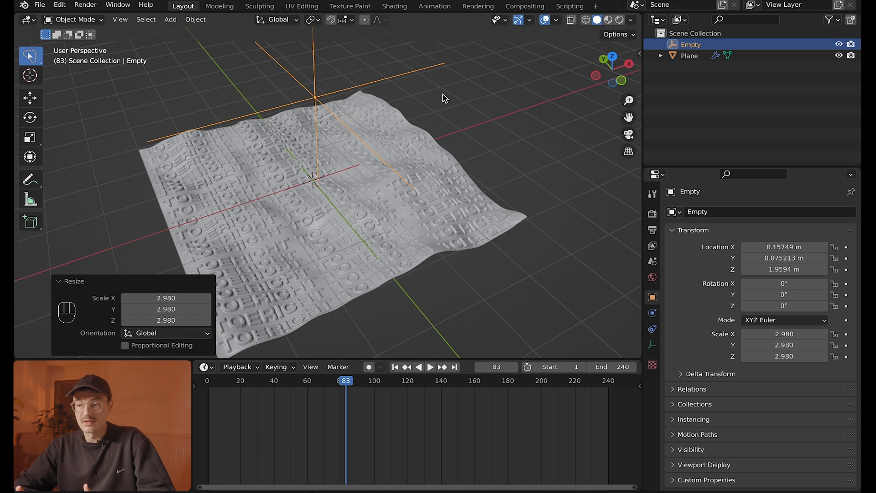
key(g)
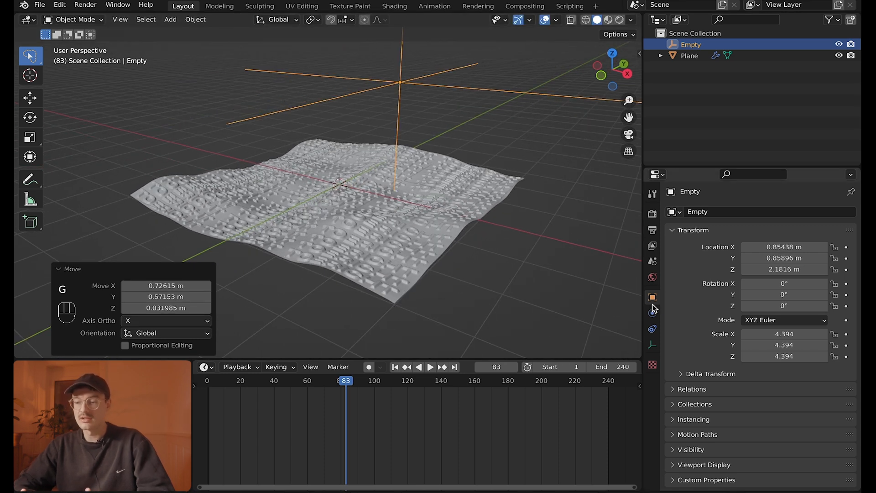
click(690, 56)
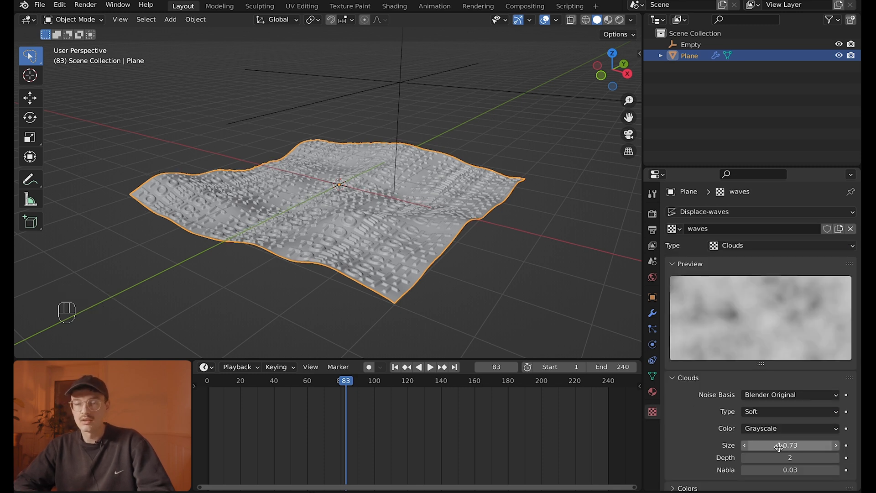
Set the waves Clouds texture size to 0.69 with depth 1 for broader, smoother waves.
click(745, 457)
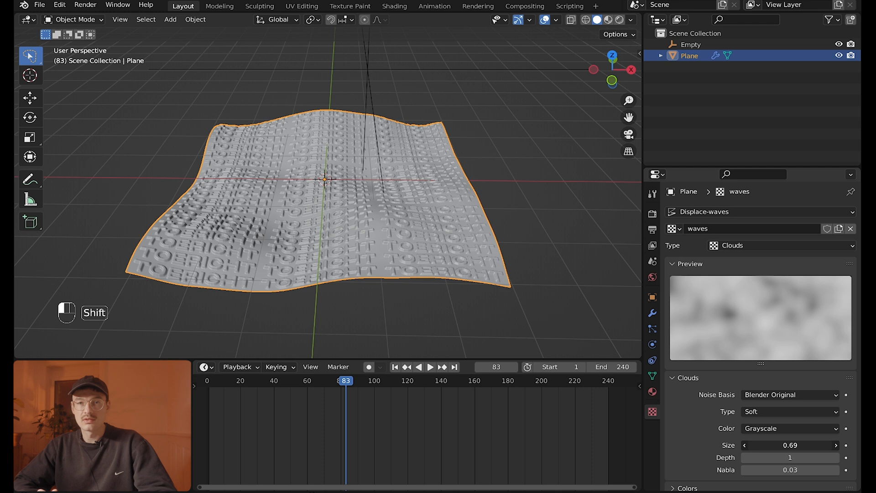
Add a Bezier circle and raise it on Z above the wavy plane.
key(shift+a)
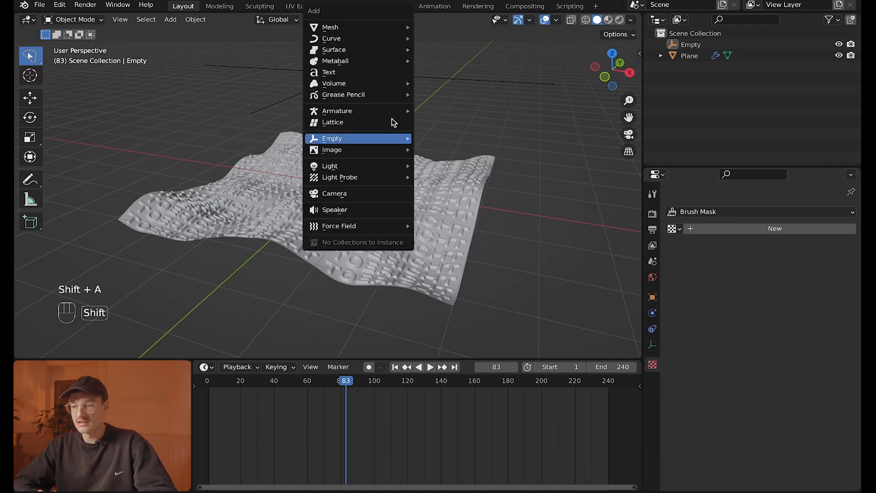
mouse_move(380, 38)
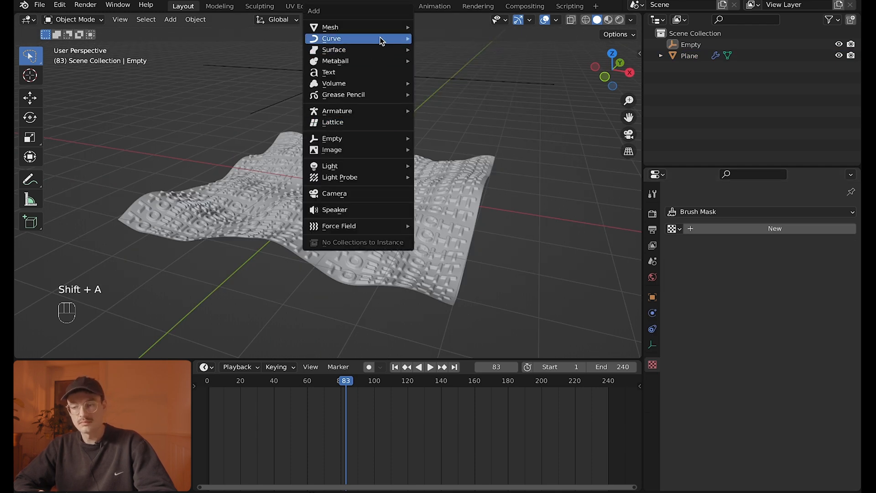
click(331, 38)
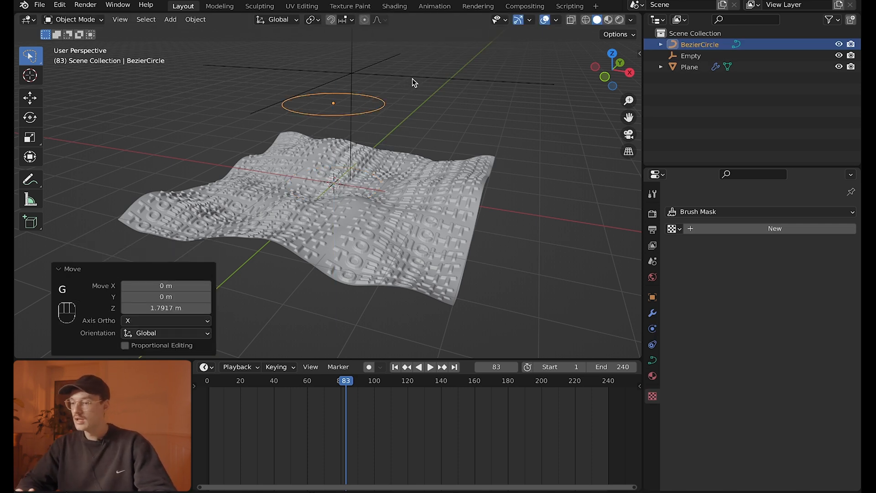
Give the Empty a Follow Path constraint targeting the BezierCircle and zero its location.
click(691, 56)
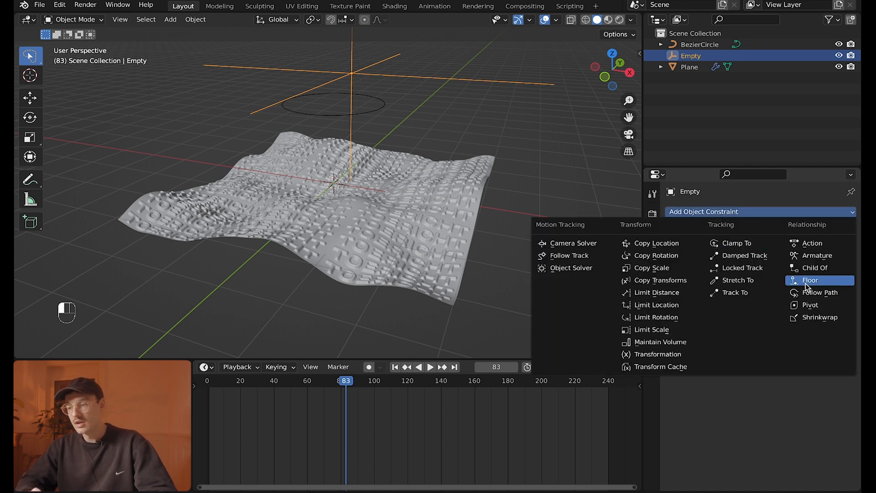
click(822, 292)
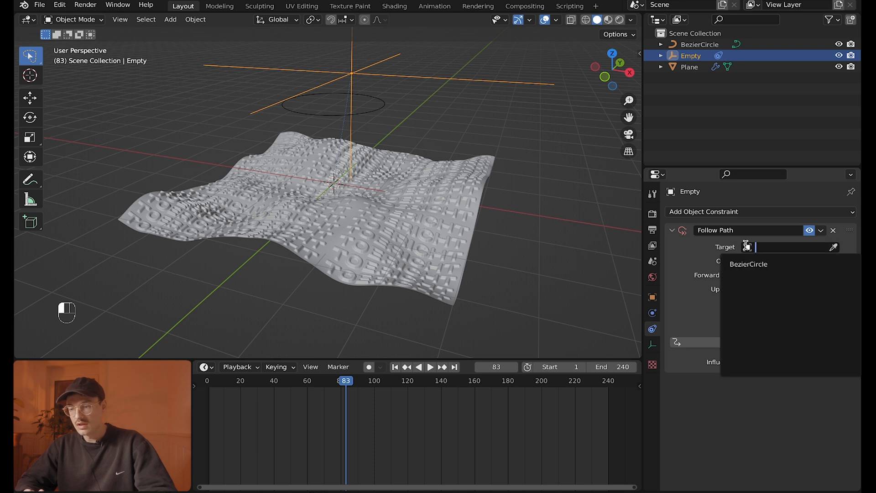
click(749, 264)
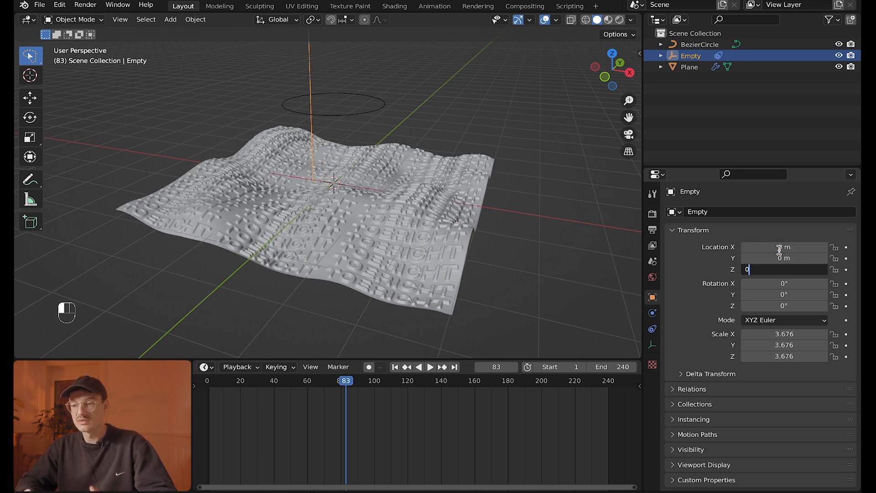
key(Return)
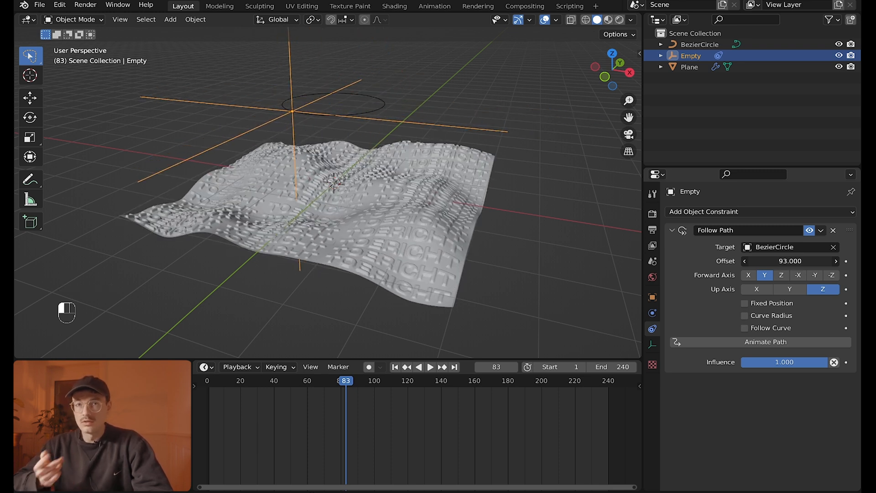
Keyframe the Empty's path offset from 0 at frame 1 to 100 at frame 240.
click(396, 367)
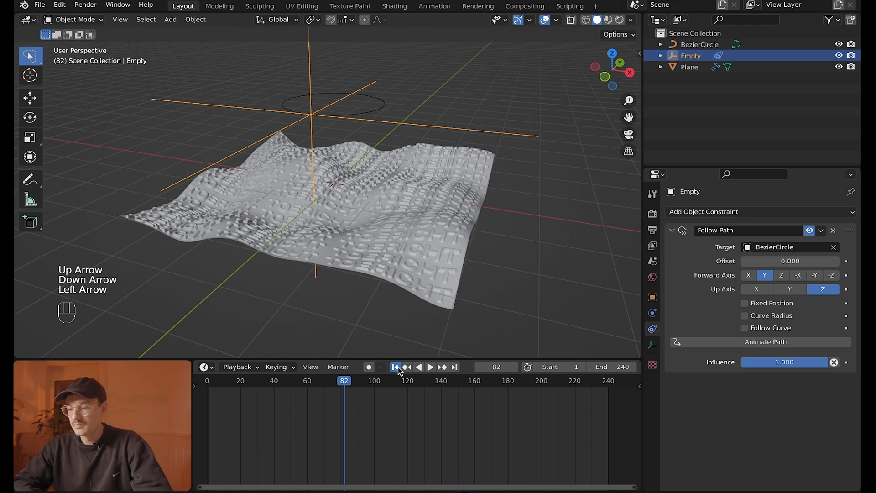
click(394, 367)
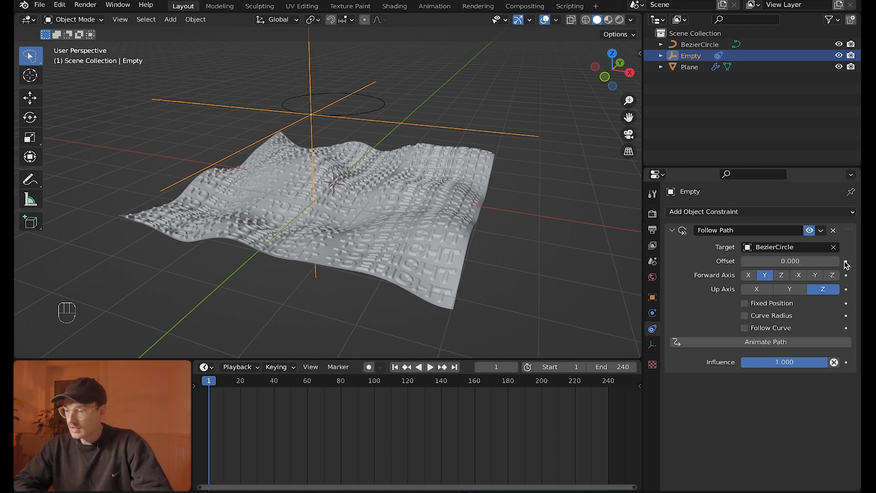
click(846, 261)
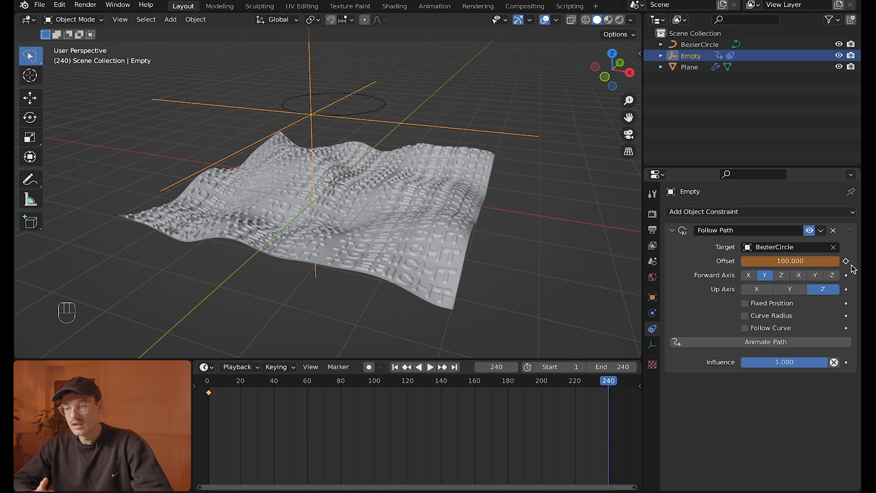
click(845, 261)
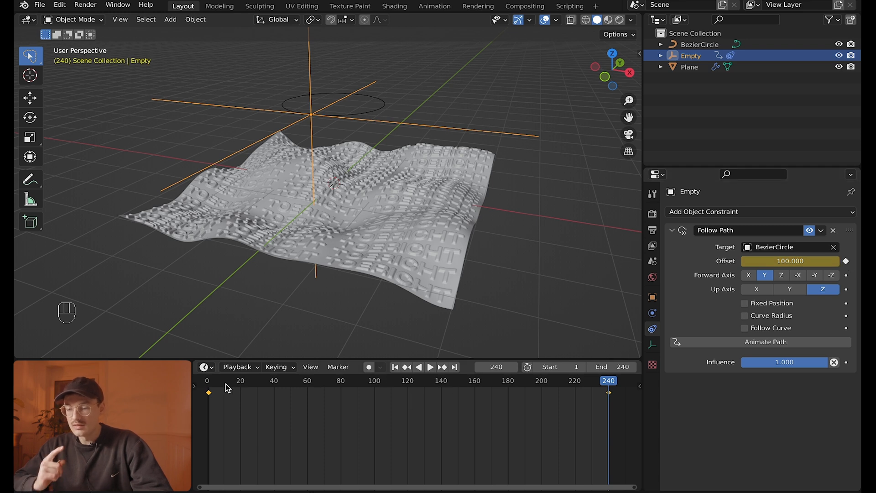
click(429, 367)
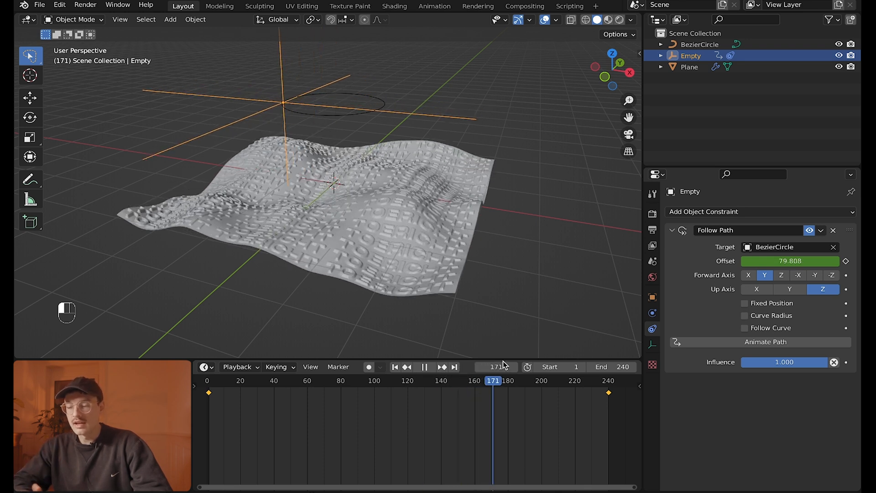
Play the timeline to preview the Empty travelling around the circle.
key(space)
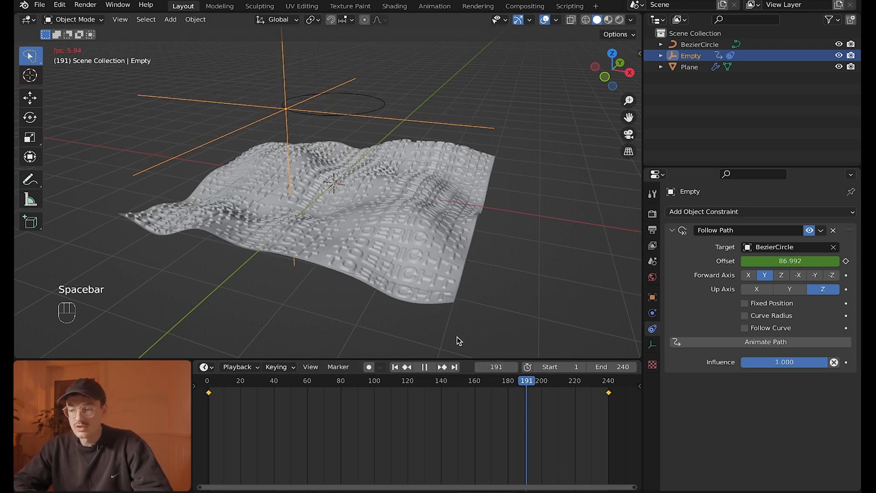
key(space)
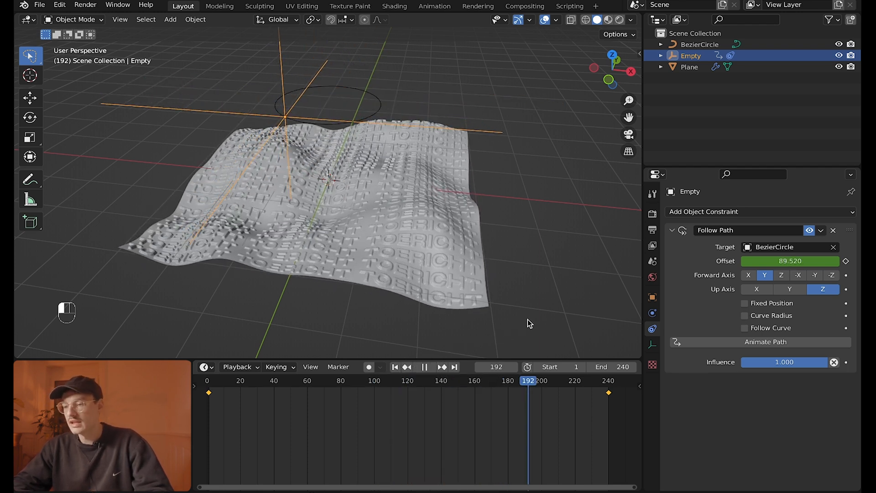
click(421, 379)
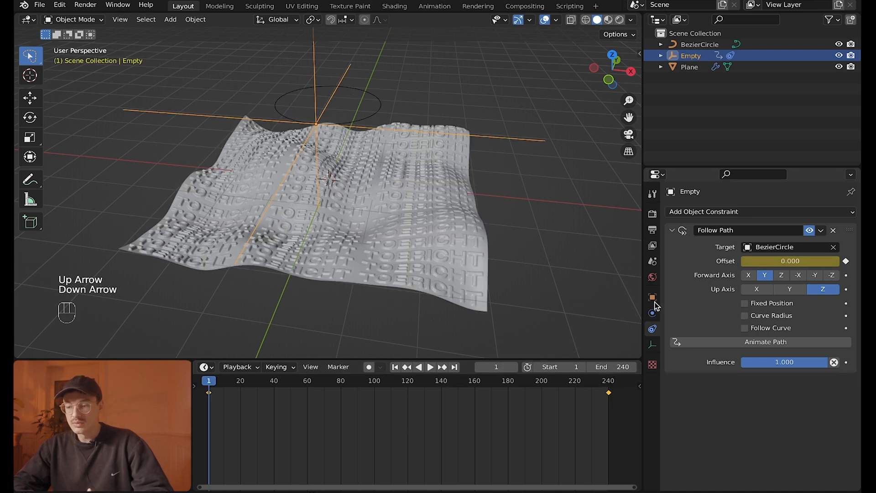
Keyframe the Empty's X rotation at 0° on frame 1 and 360° on frame 240.
click(652, 297)
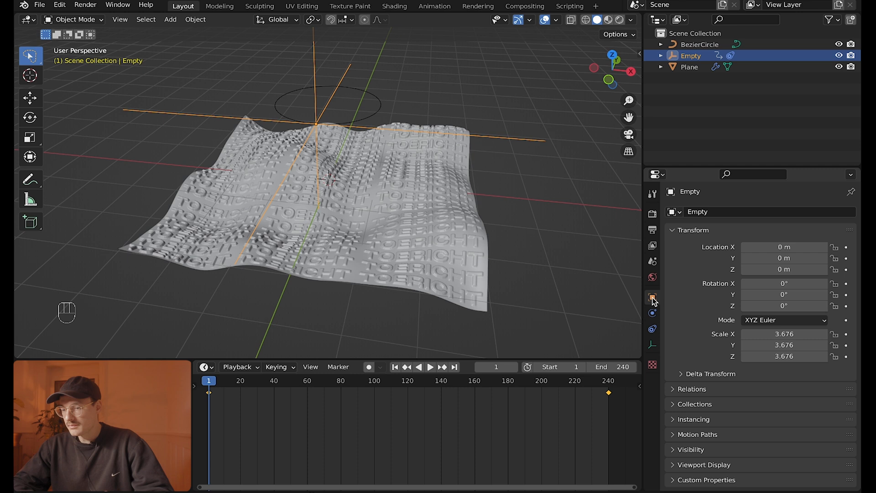
mouse_move(711, 289)
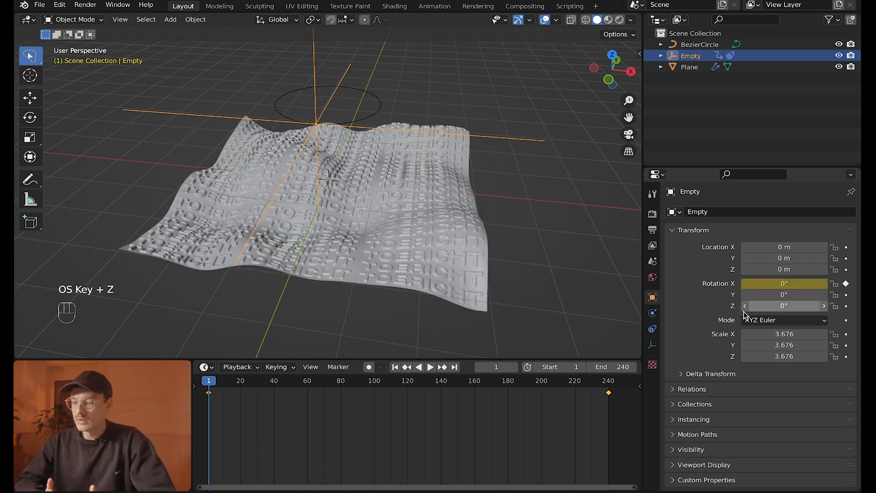
key(Down)
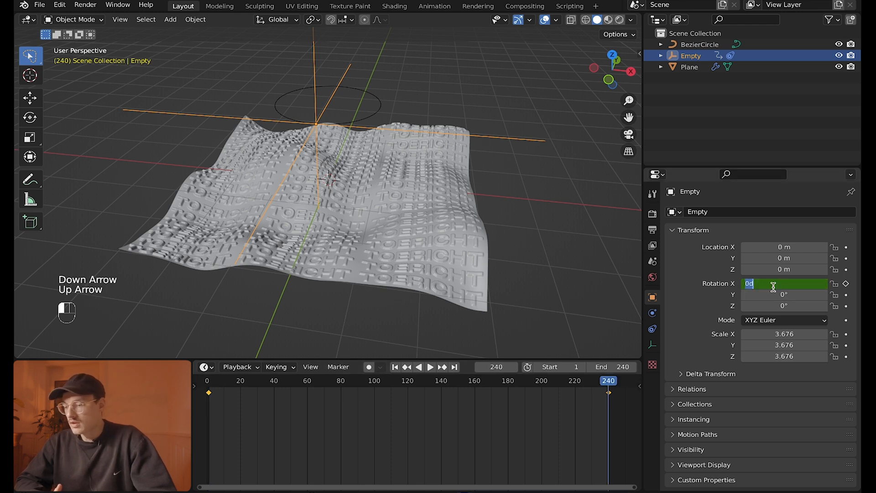
text(360)
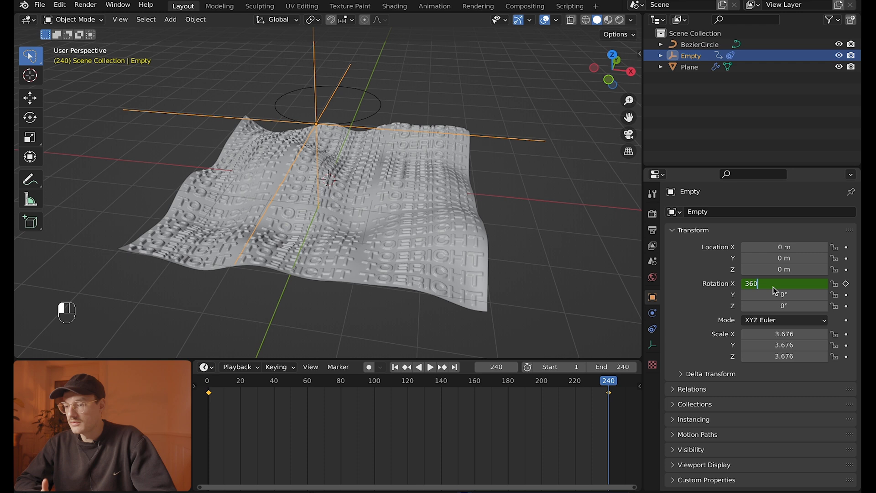
key(Return)
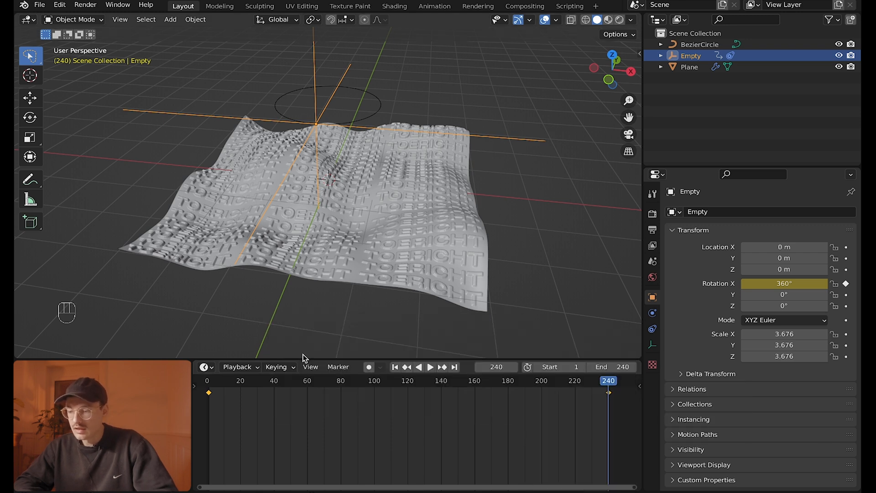
Play the animation several times to preview the Empty's full spin.
click(429, 367)
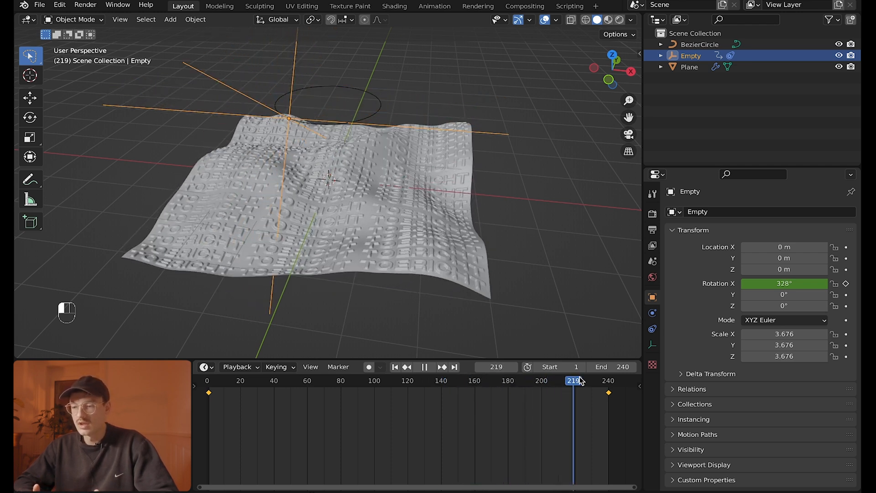
click(429, 367)
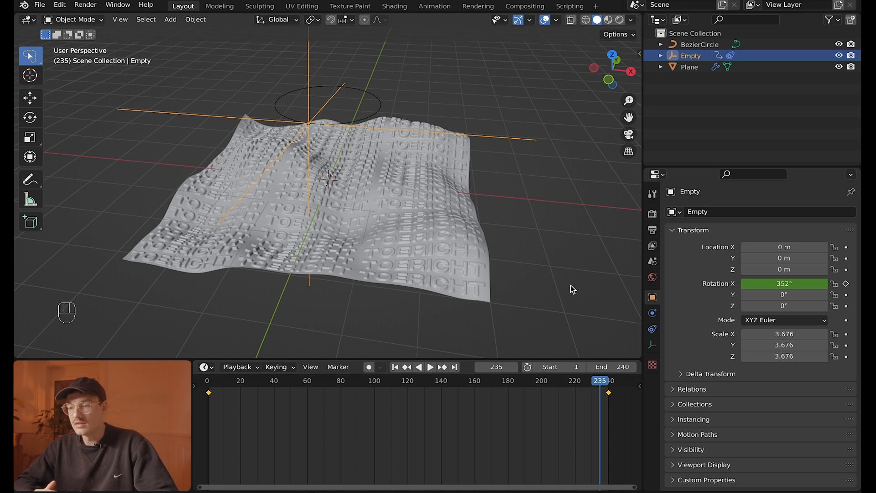
key(space)
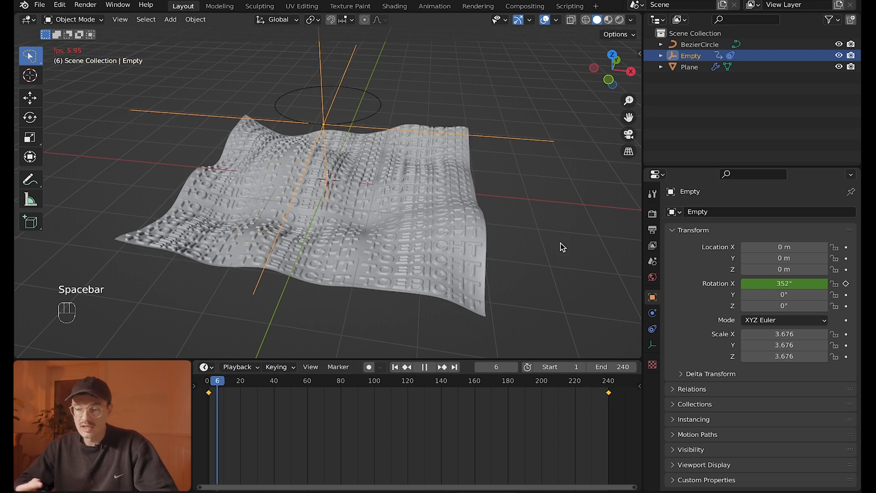
key(space)
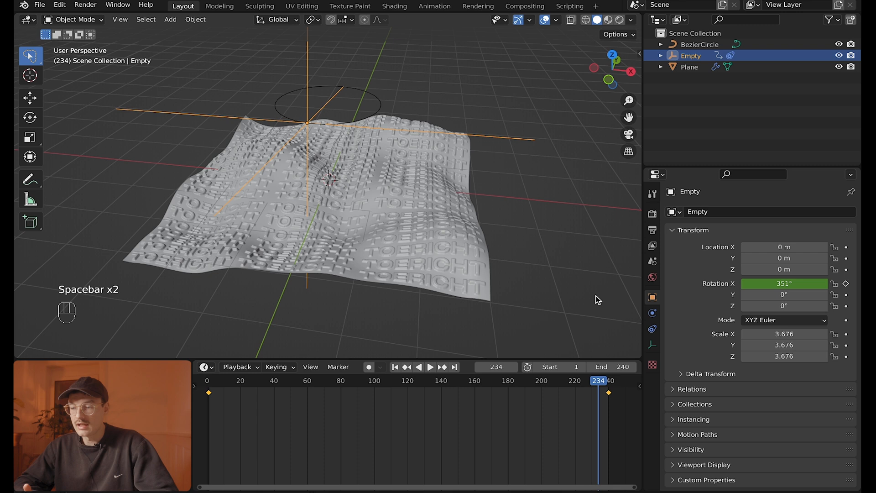
key(space)
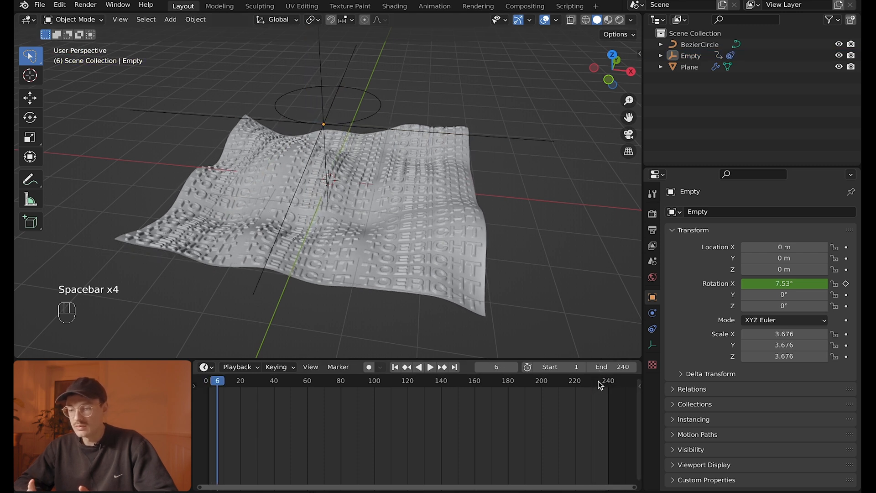
key(space)
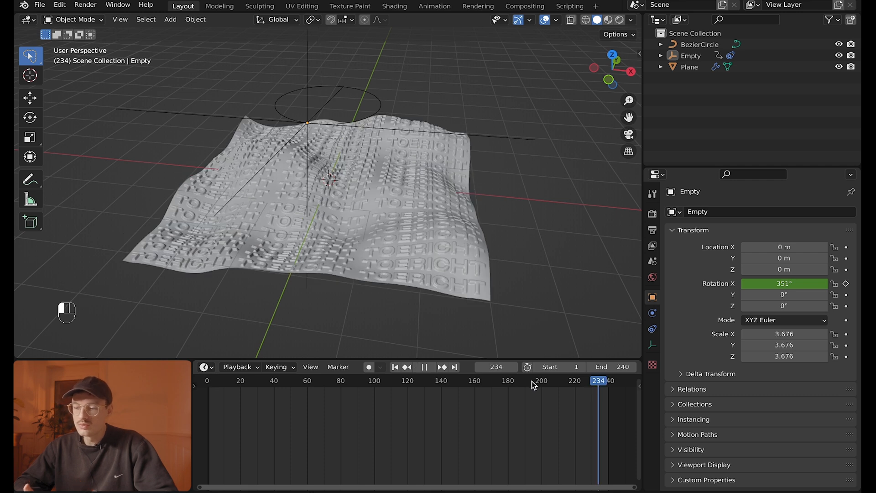
key(space)
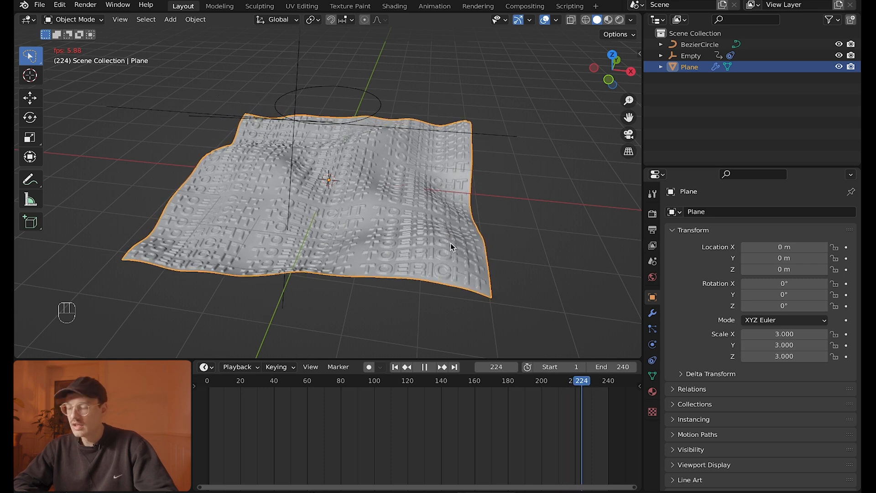
click(424, 367)
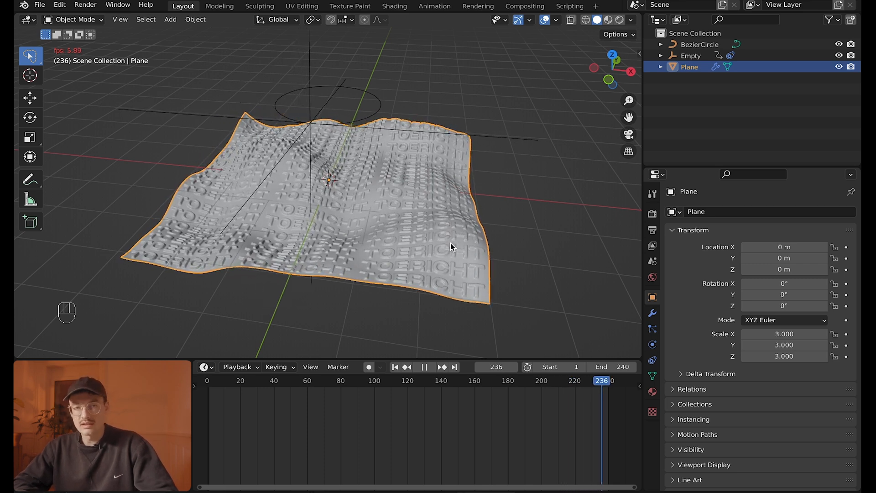
click(690, 55)
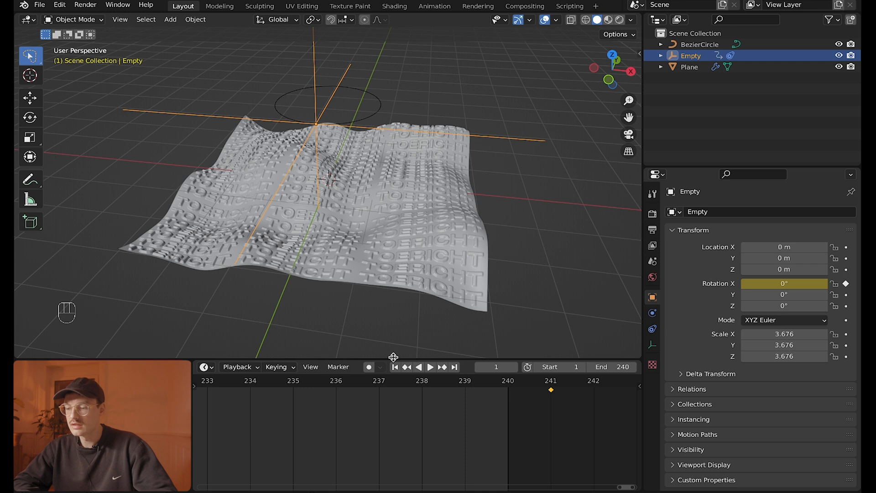
Play past frame 234 to confirm the waves wrap seamlessly back to frame 1.
key(space)
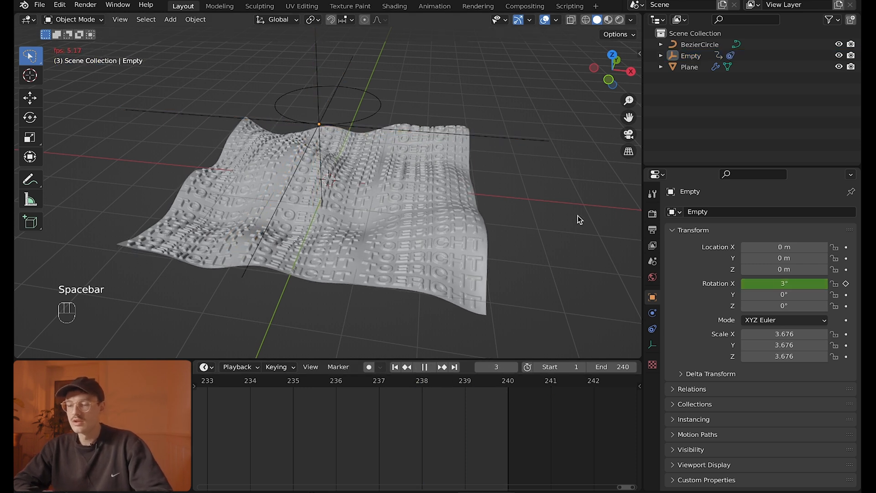
key(space)
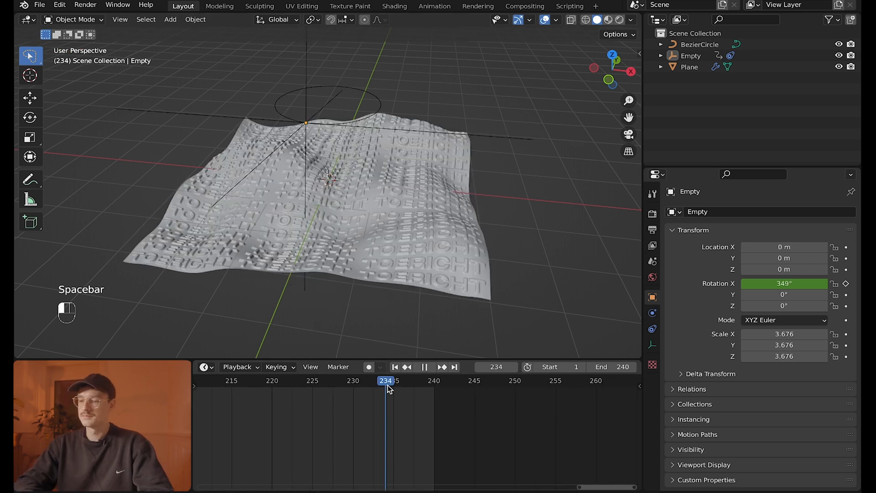
key(space)
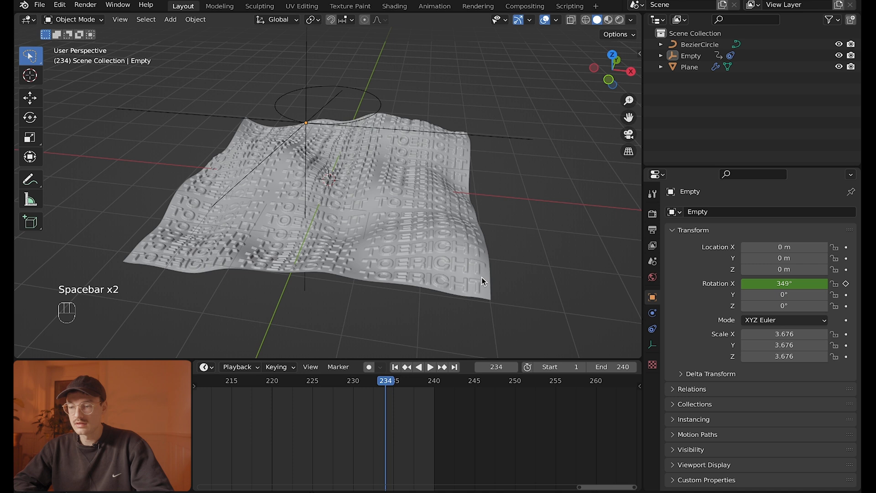
key(space)
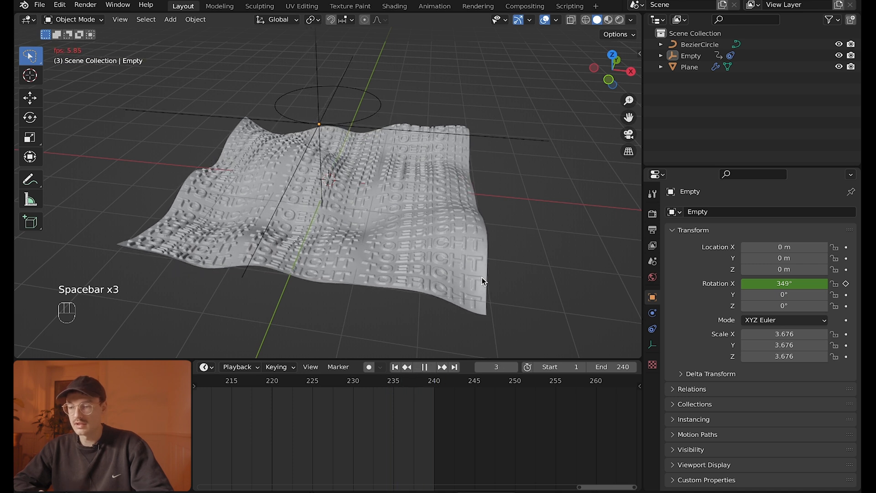
key(space)
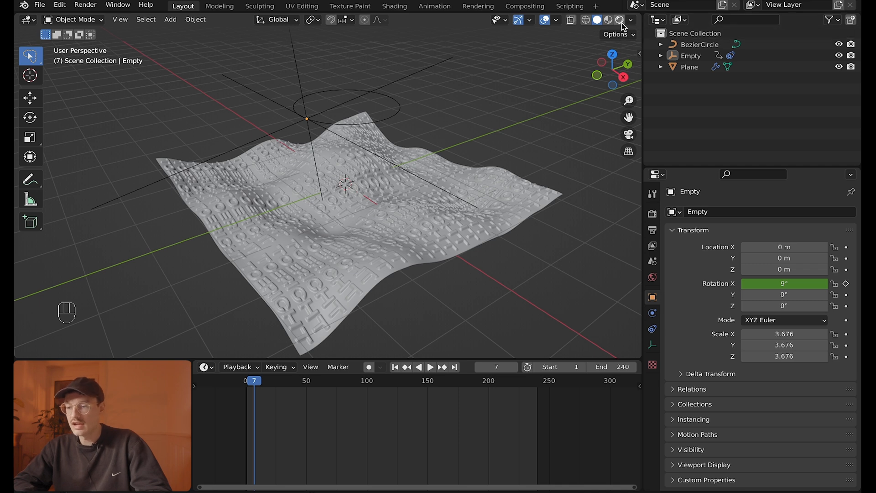
Switch the viewport to Rendered shading with the cliff HDRI and add a camera.
click(621, 19)
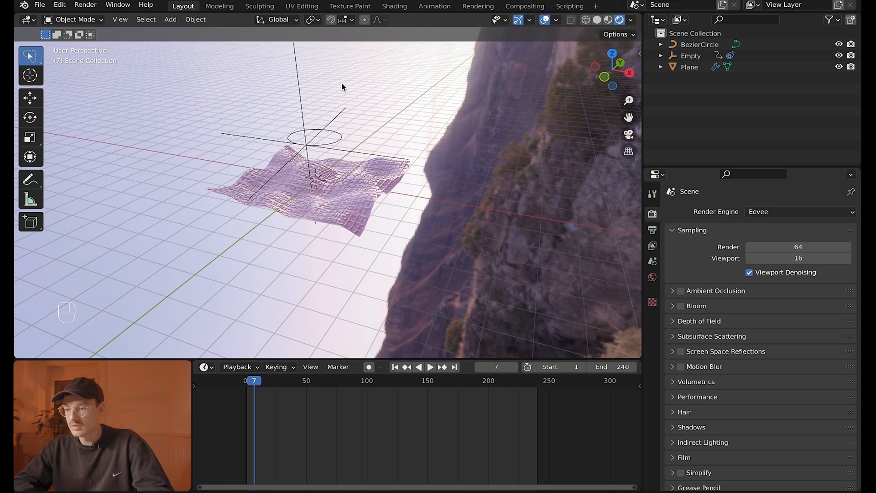
key(shift+a)
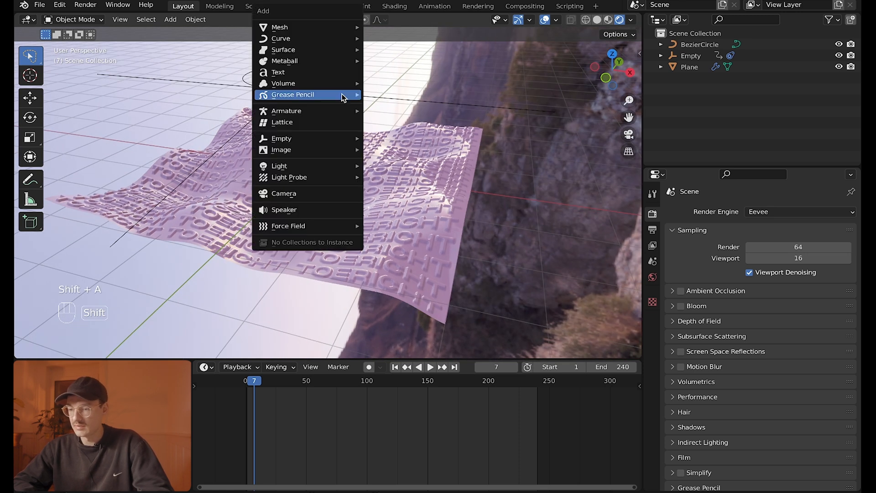
mouse_move(309, 138)
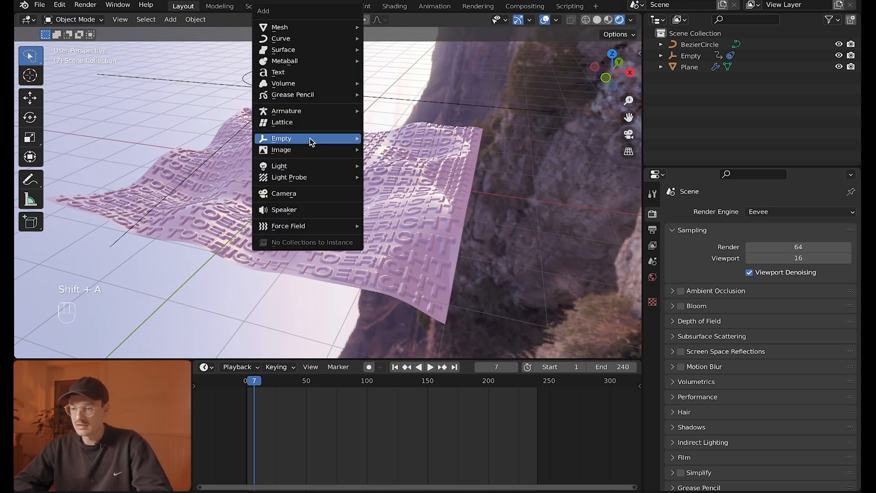
click(284, 194)
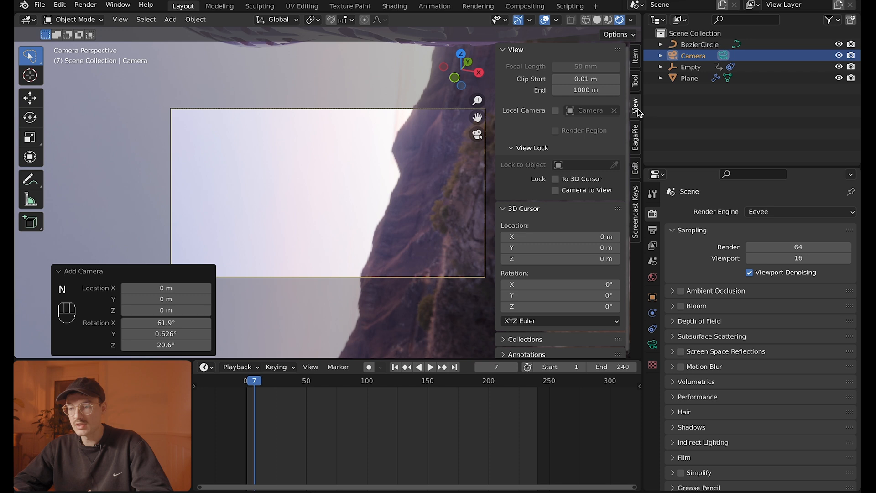
Enable Camera to View and steer the framing down onto the lettered plane.
click(555, 190)
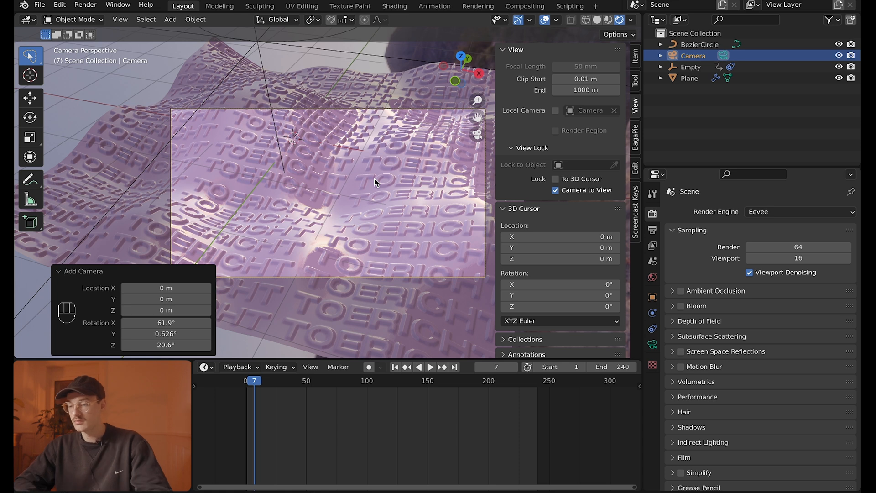
mouse_move(383, 180)
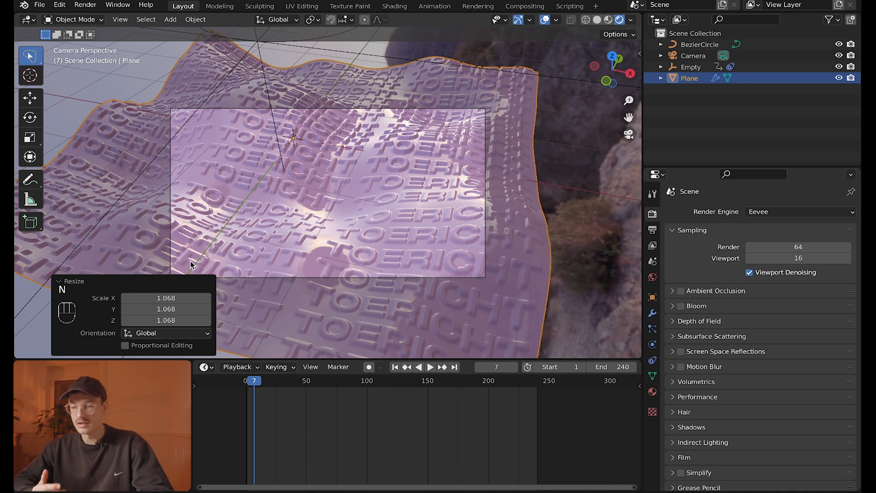
Play the wave animation through the camera and stop at frame 34.
key(space)
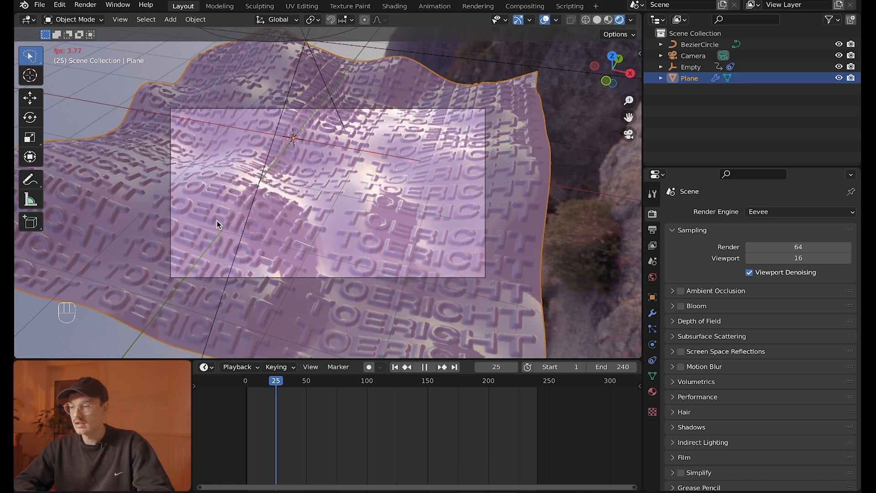
click(425, 366)
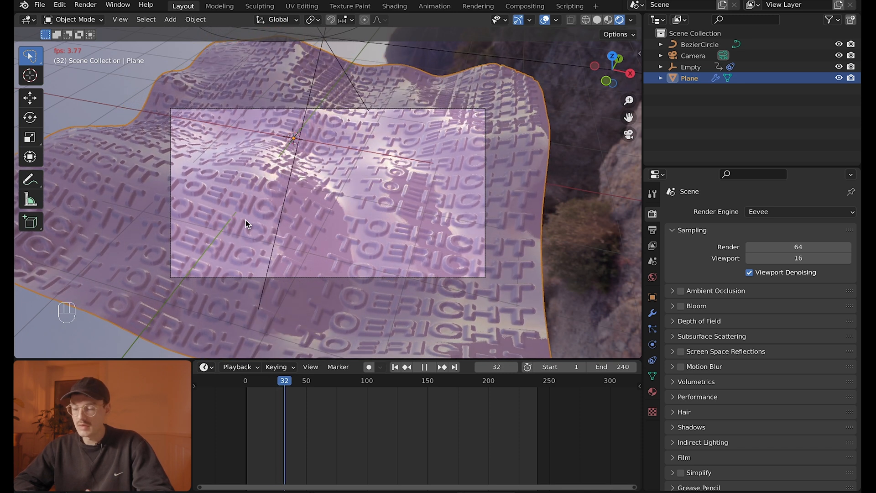
key(space)
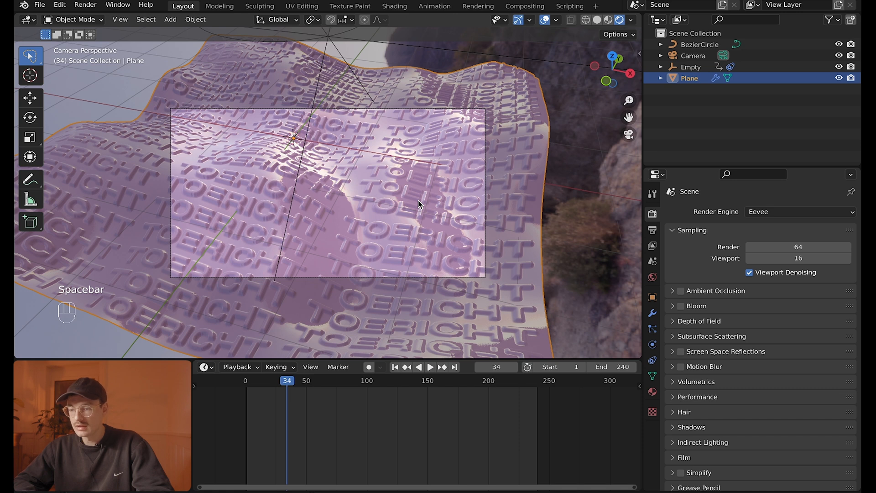
mouse_move(635, 262)
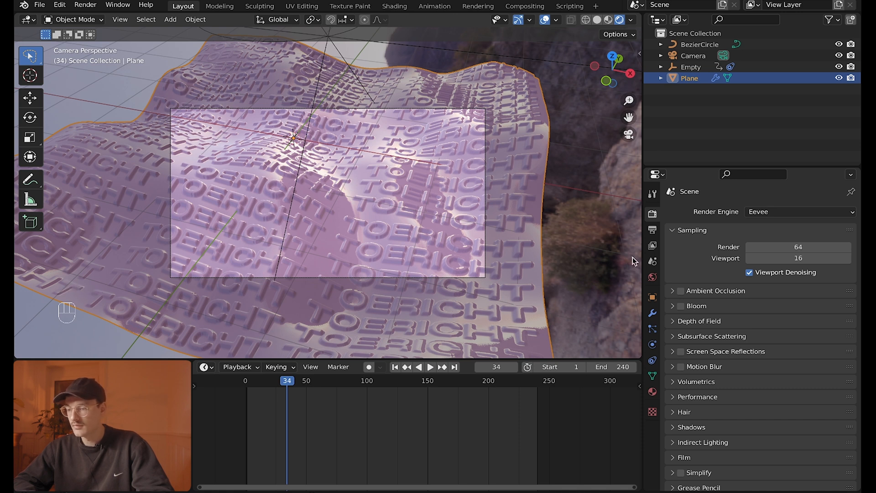
mouse_move(685, 295)
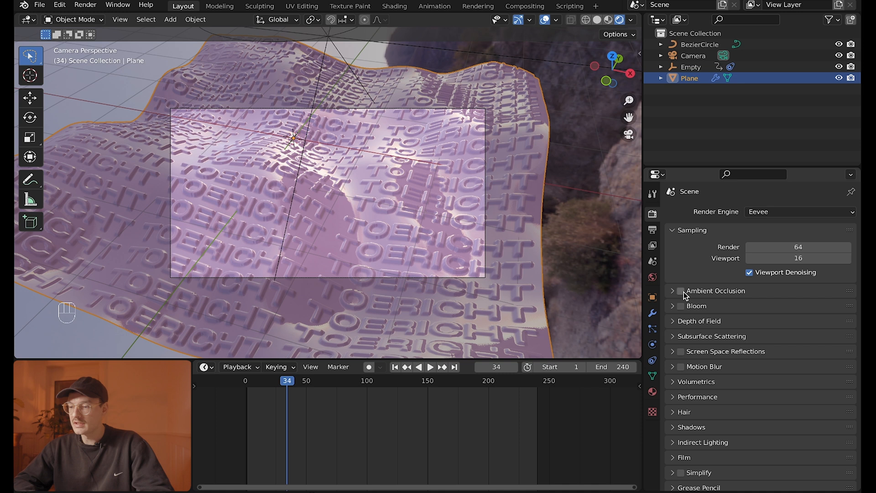
Enable ambient occlusion and screen space reflections, use 20 render samples, and test-render frame 34.
click(681, 290)
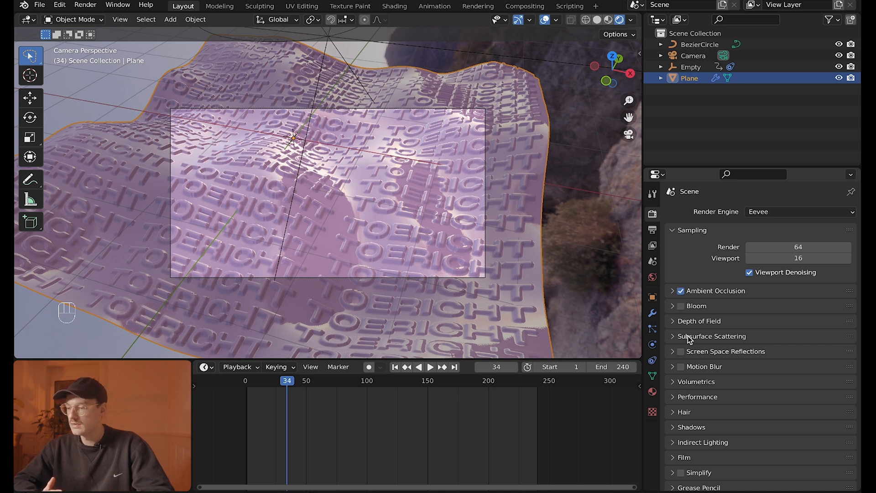
mouse_move(687, 351)
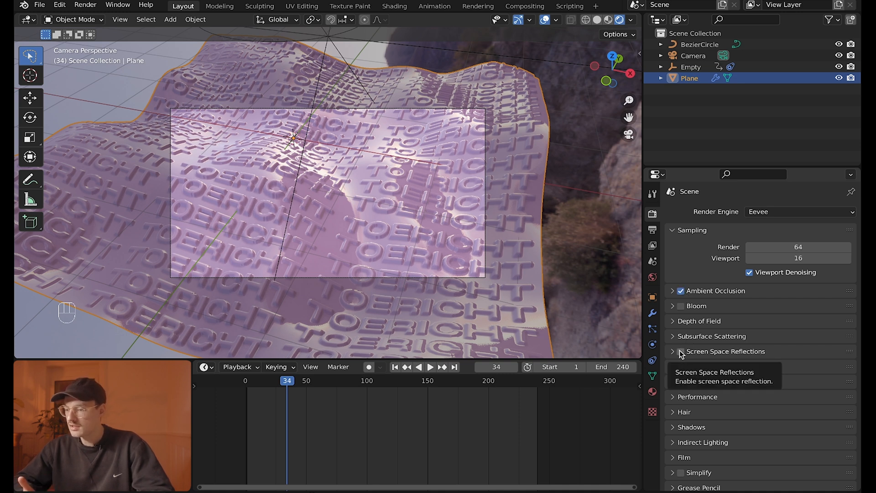
click(681, 350)
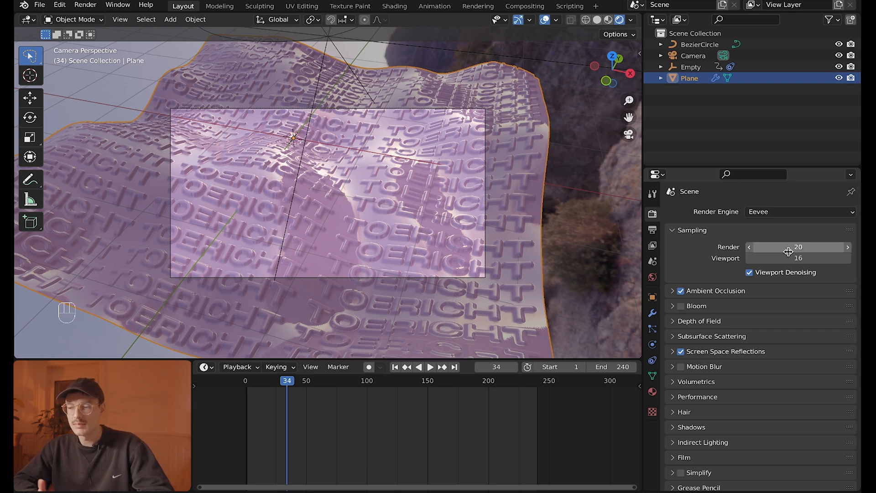
mouse_move(22, 21)
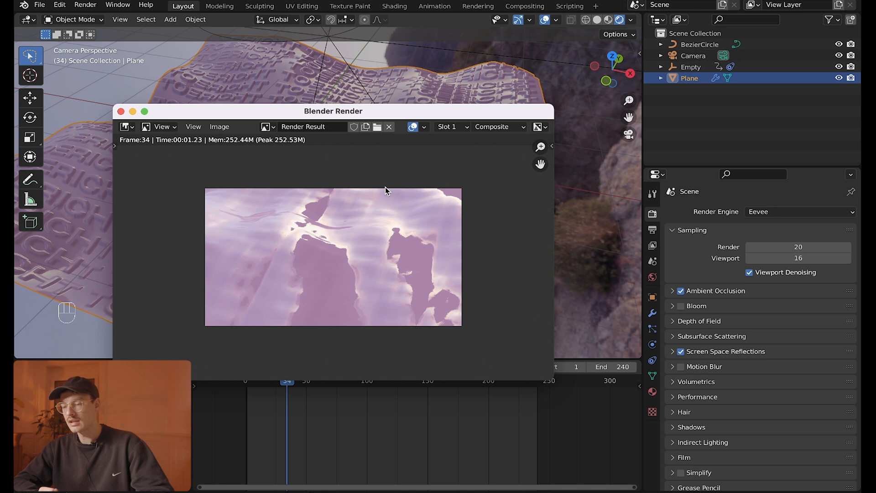
mouse_move(383, 200)
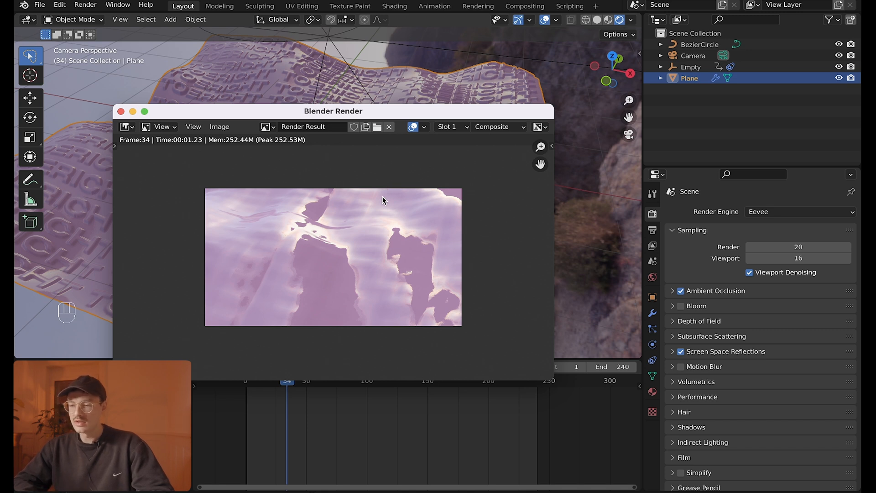
click(120, 111)
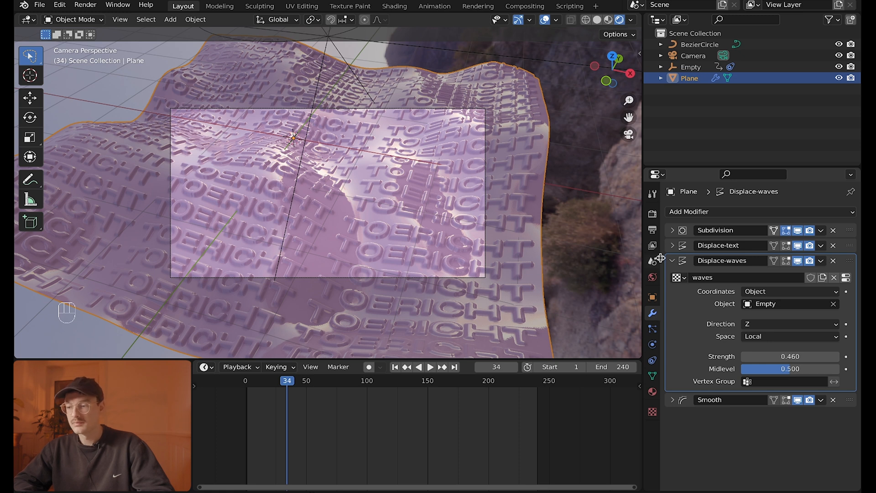
Raise the plane's Subdivision viewport level to 6 for finer text detail.
click(673, 231)
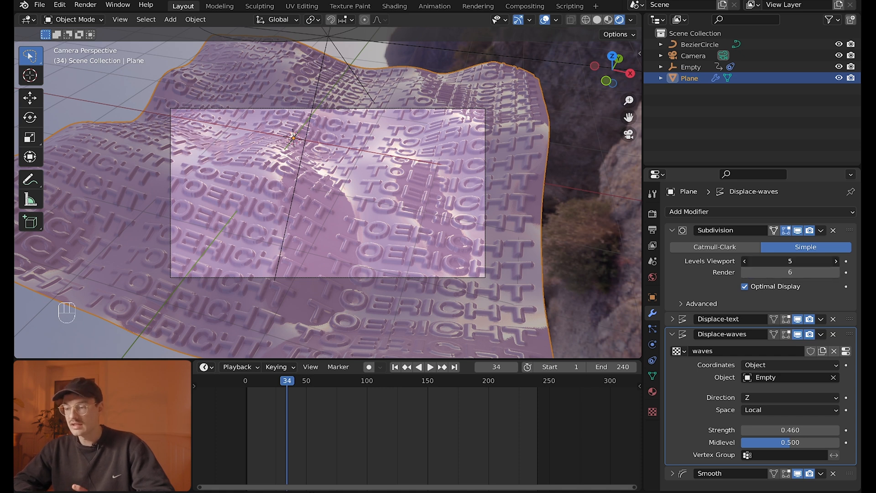
click(836, 261)
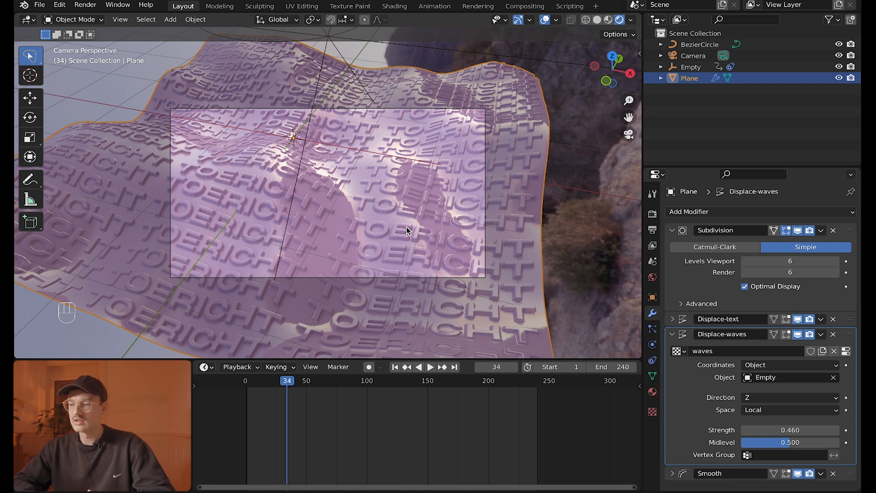
Play the animation to check the finer lettering on the waving plane.
key(space)
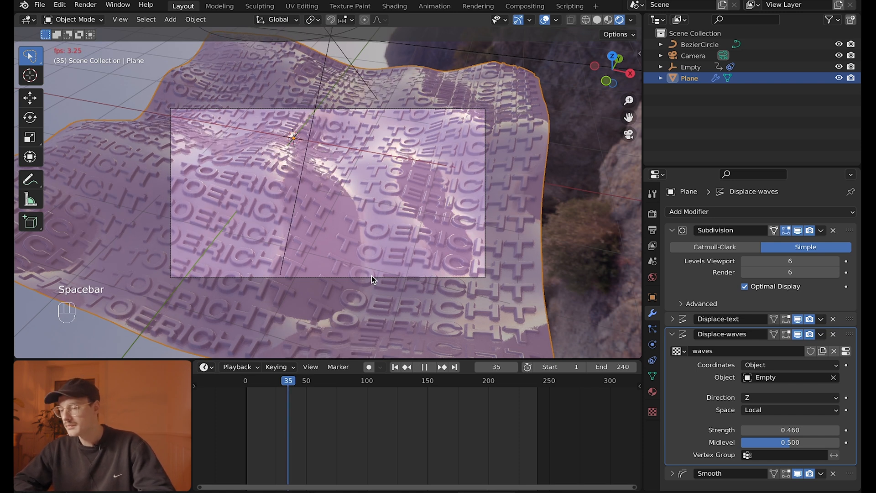
key(space)
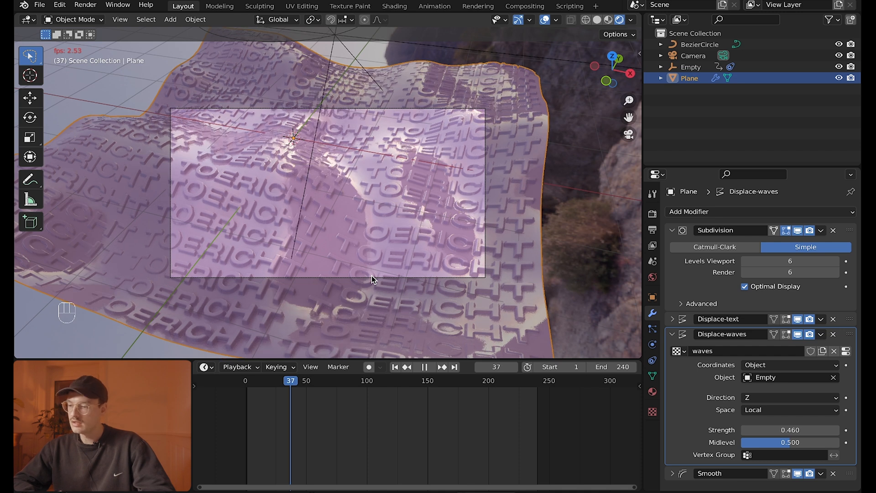
click(424, 367)
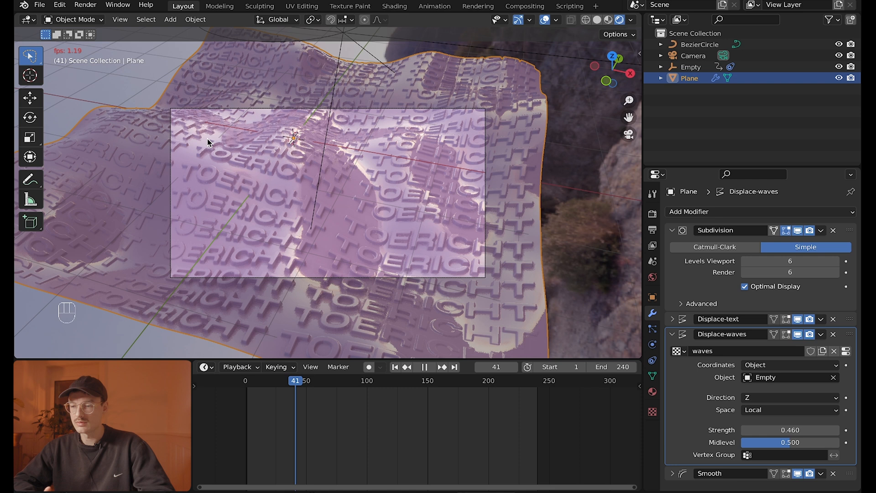
key(space)
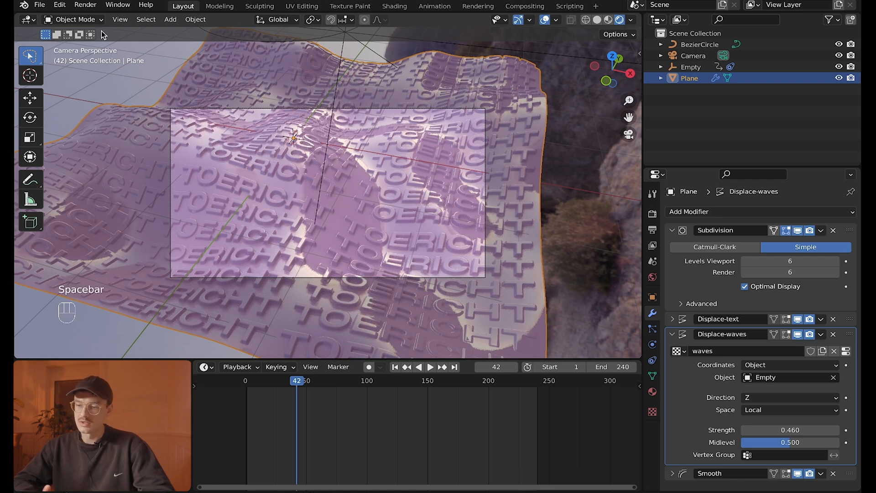
click(84, 5)
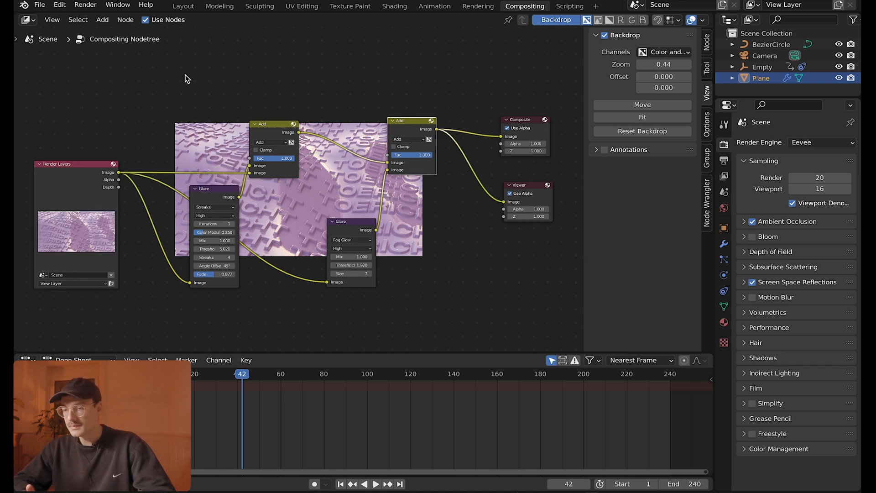
Switch to the Compositing workspace to view the streak and fog glow node setup.
click(183, 6)
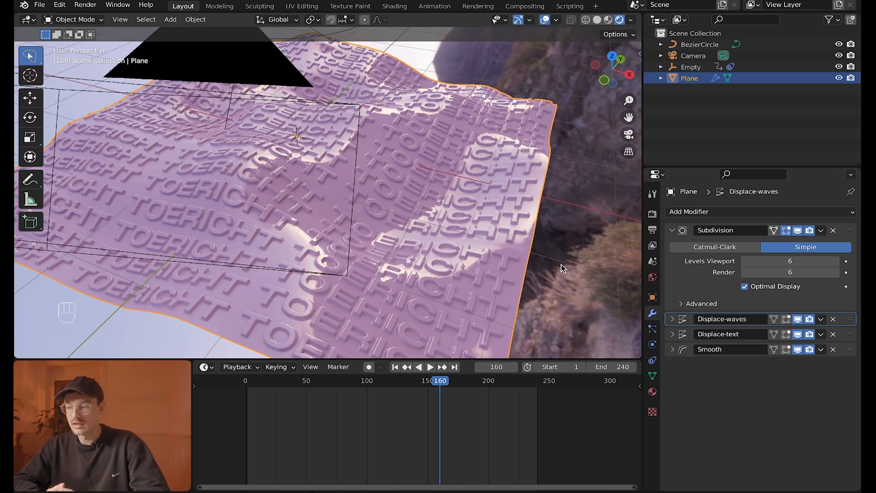
mouse_move(829, 328)
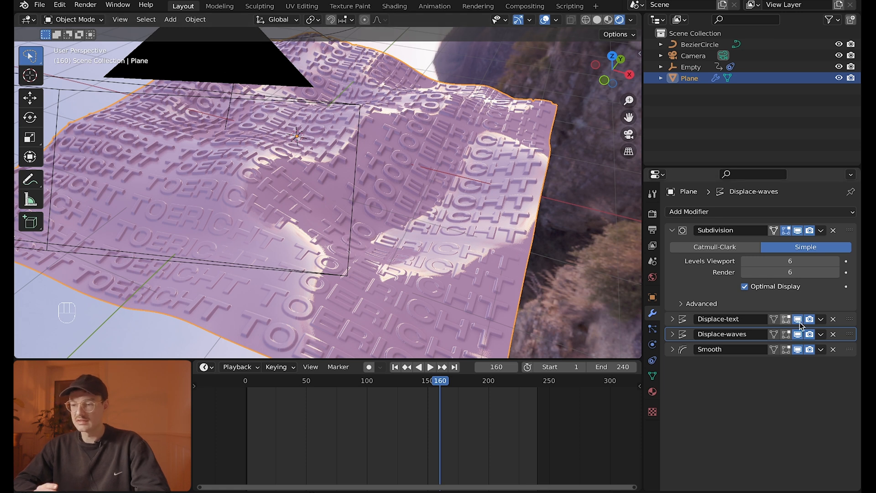
mouse_move(851, 338)
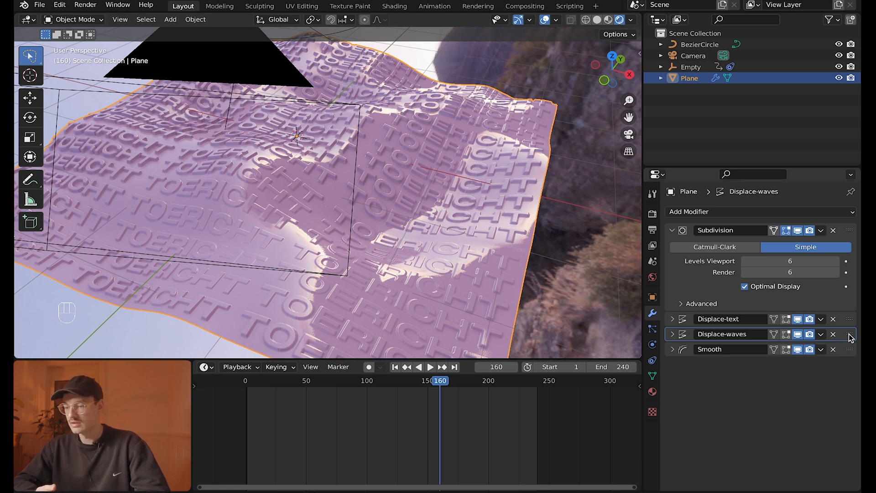